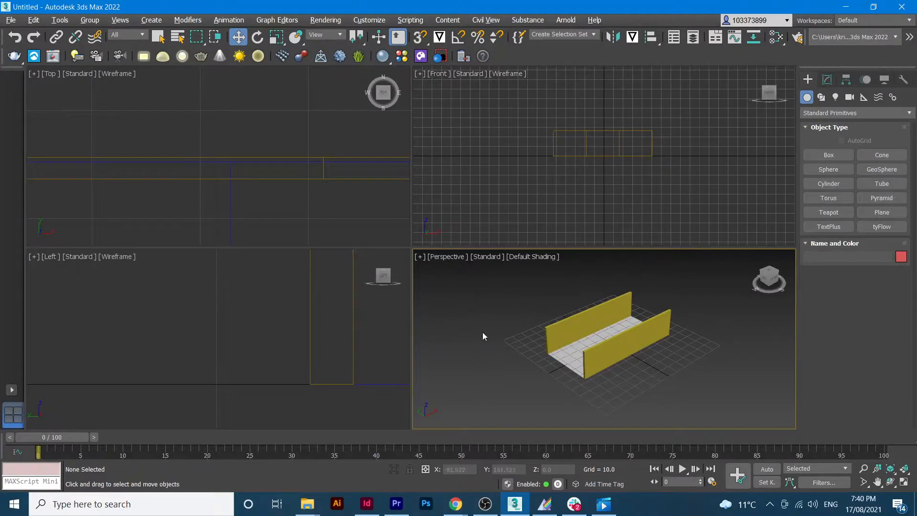
# - Draw a thin box panel beside the walls and Shift-clone it into three copies
pyautogui.click(600, 319)
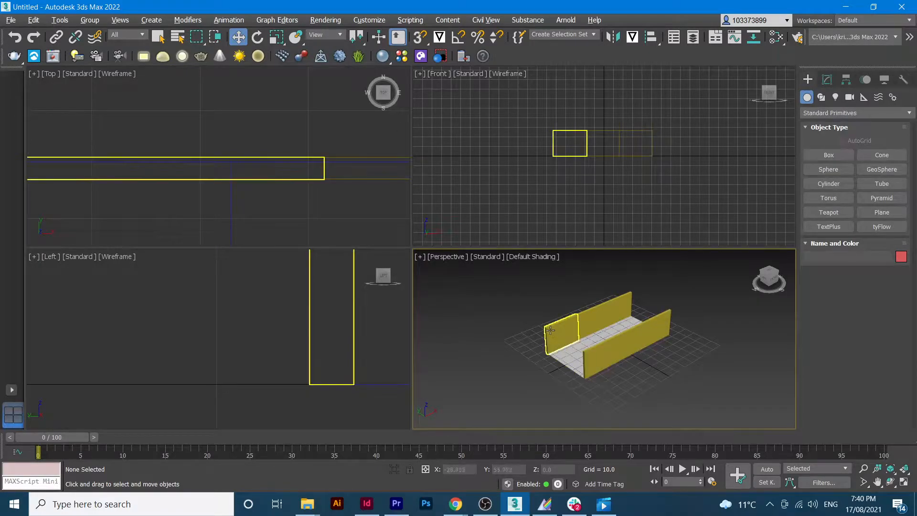
pyautogui.click(684, 320)
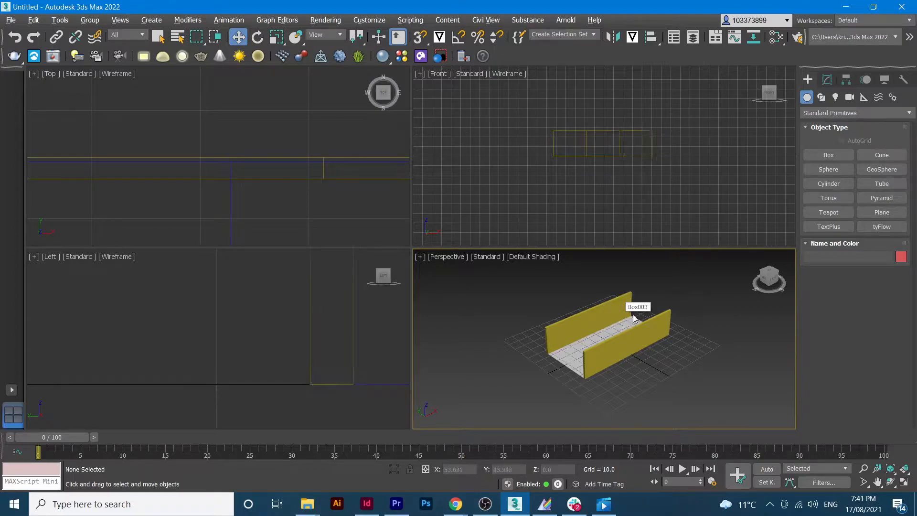
pyautogui.click(618, 308)
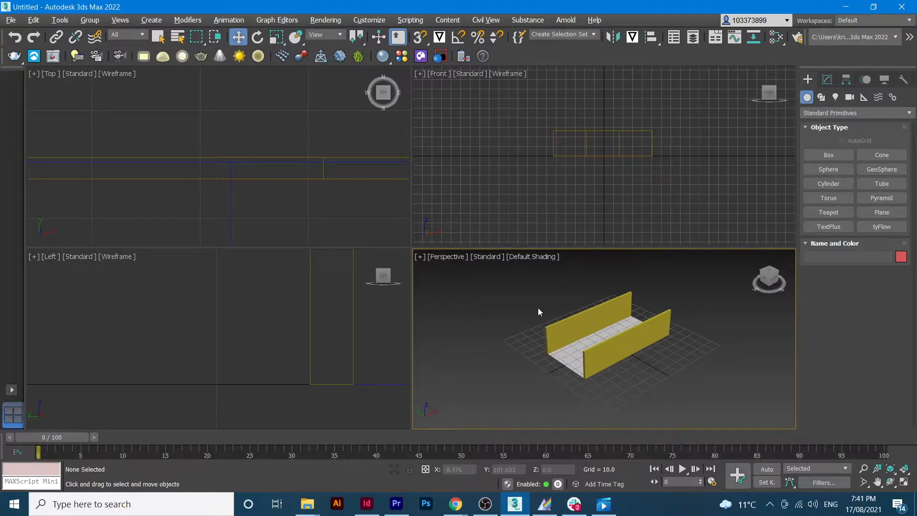
pyautogui.click(828, 155)
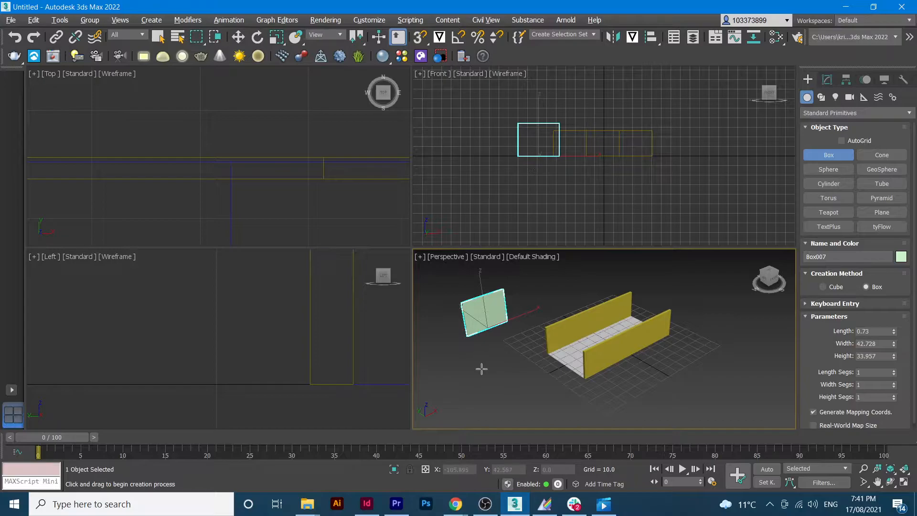
pyautogui.moveTo(485, 299)
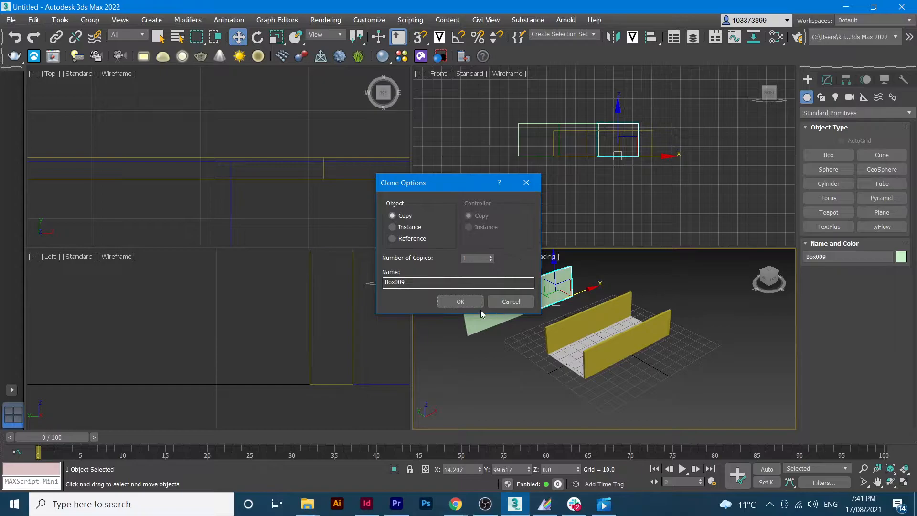
pyautogui.click(460, 301)
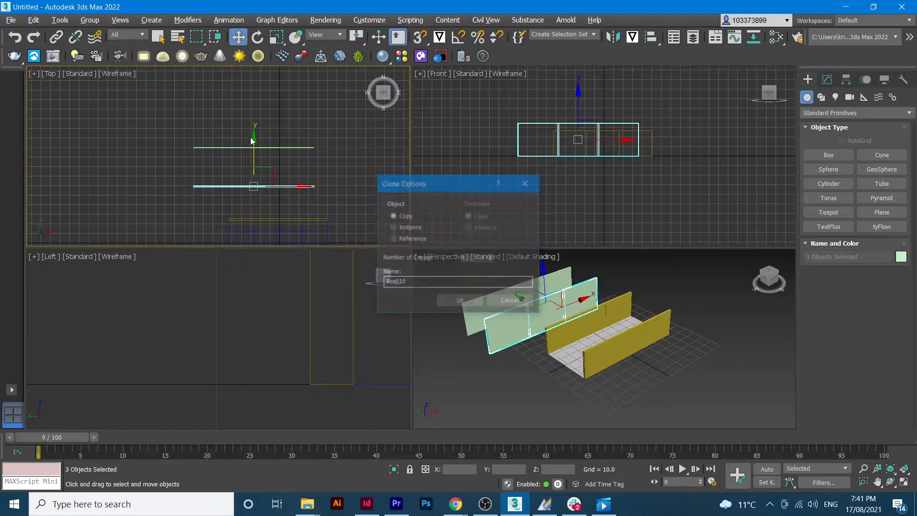
pyautogui.click(510, 299)
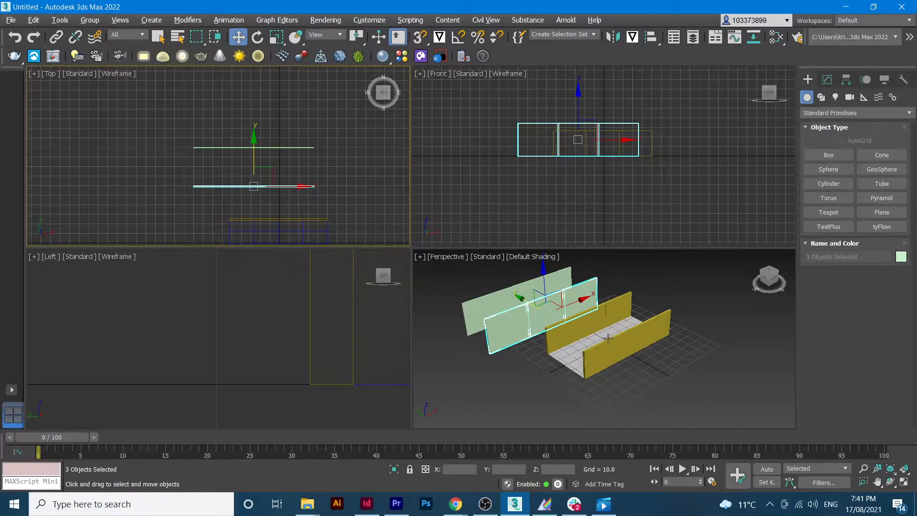
pyautogui.moveTo(829, 183)
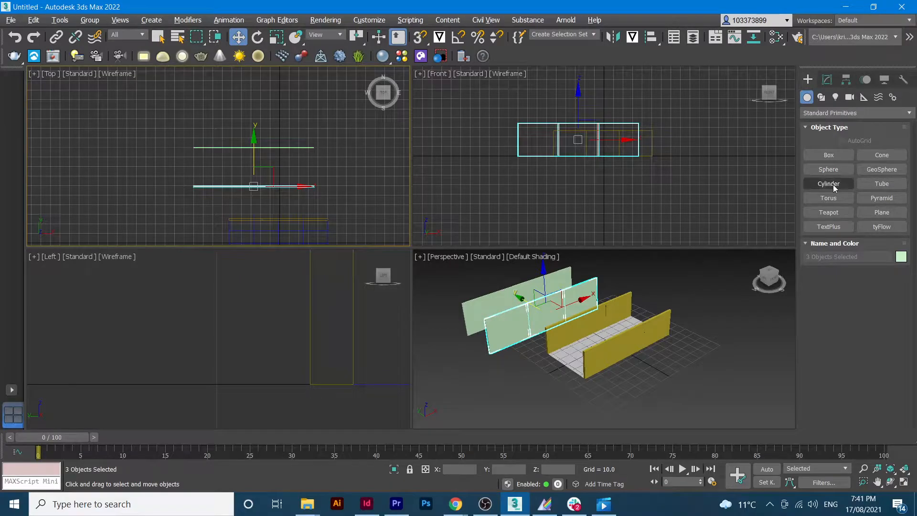
# - Draw a test plane over the panels, then remove the test planes and green panels
pyautogui.click(881, 212)
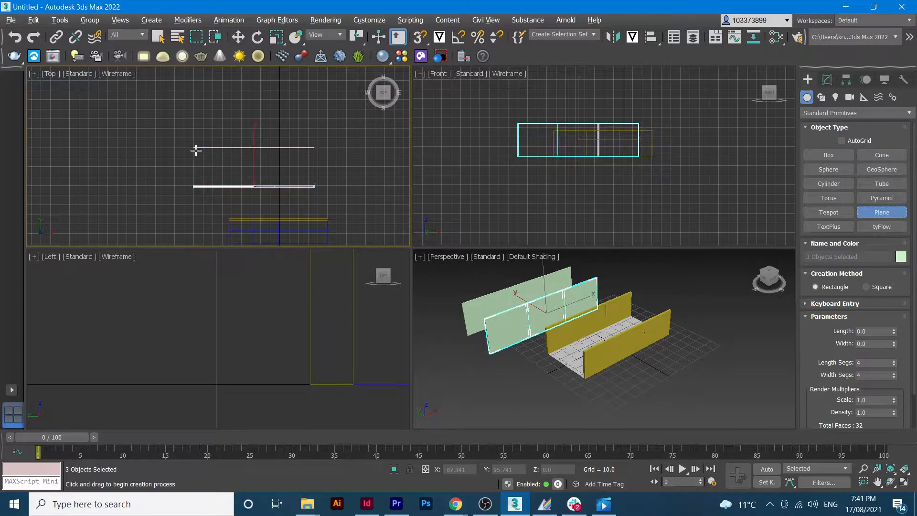
pyautogui.moveTo(193, 148); pyautogui.dragTo(312, 183)
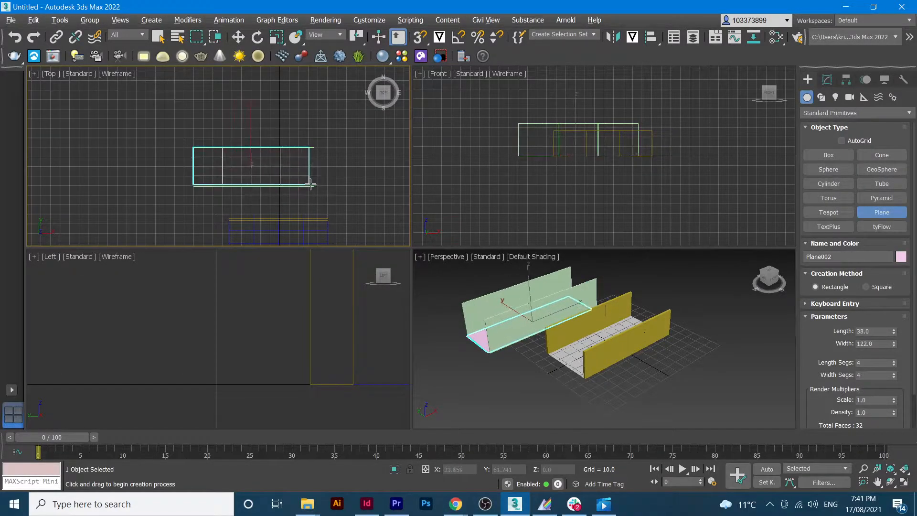
pyautogui.moveTo(310, 182); pyautogui.dragTo(316, 186)
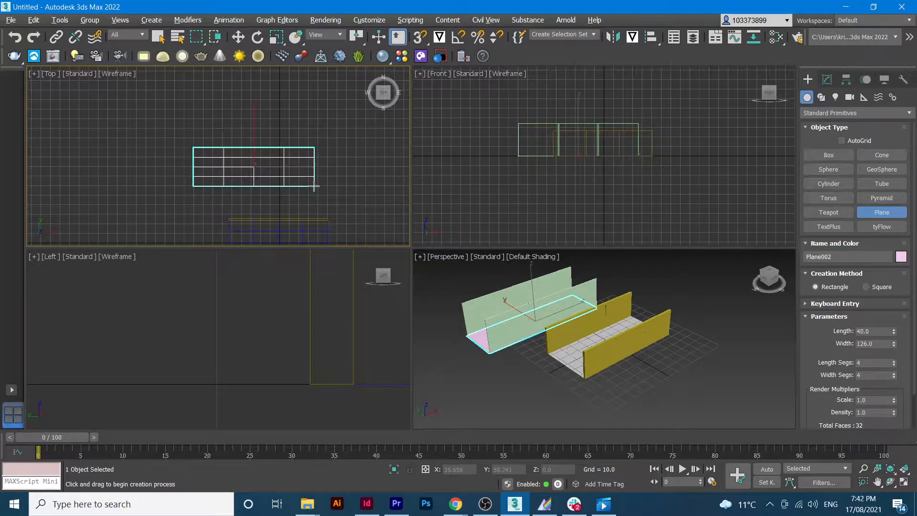
pyautogui.moveTo(579, 345)
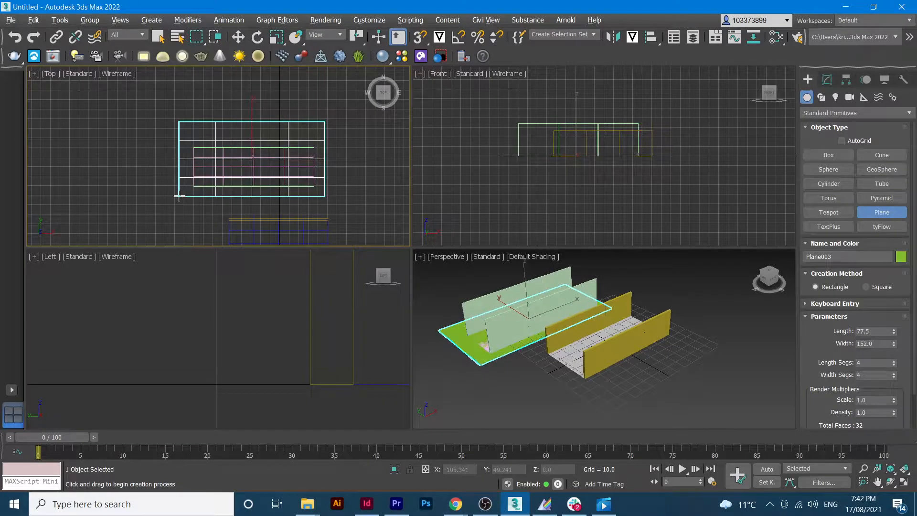
pyautogui.click(237, 37)
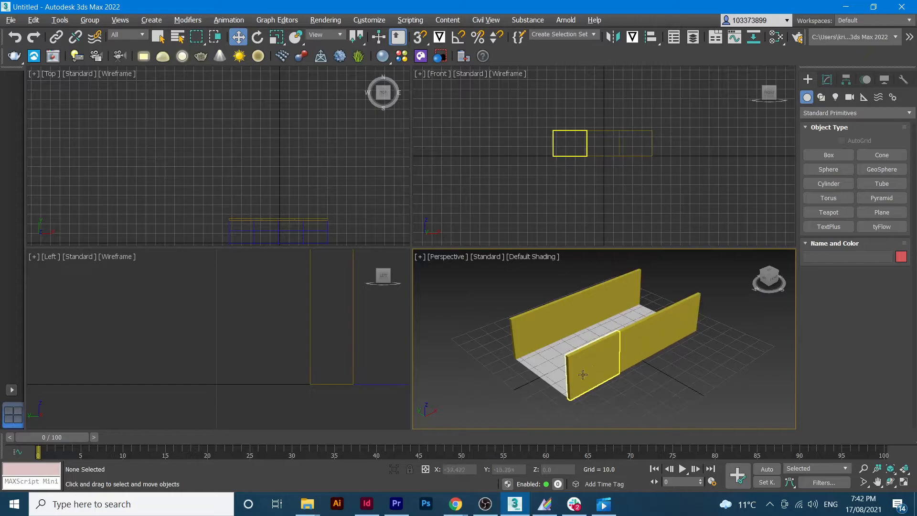
pyautogui.click(447, 422)
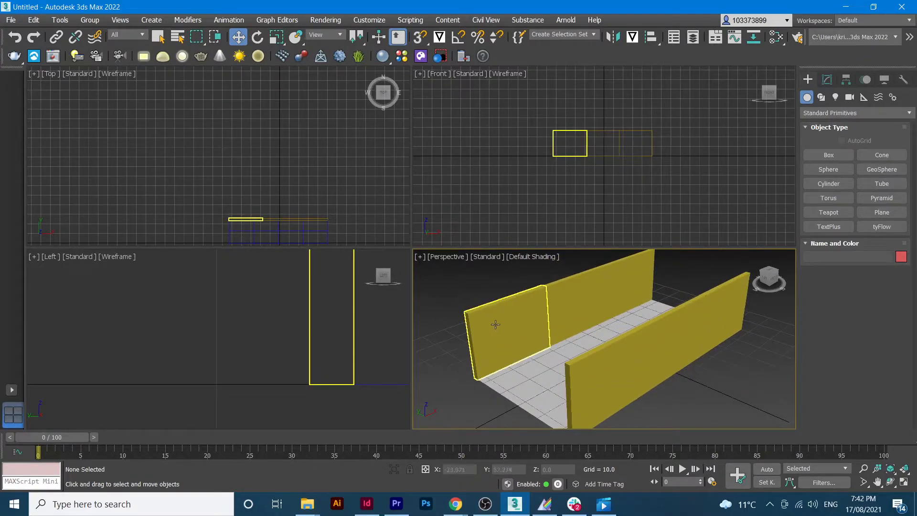
pyautogui.moveTo(488, 334)
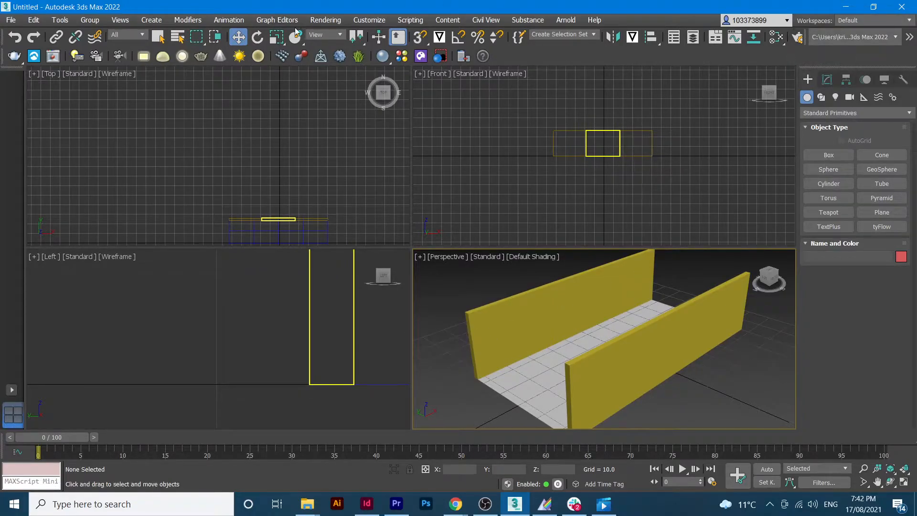
pyautogui.click(326, 19)
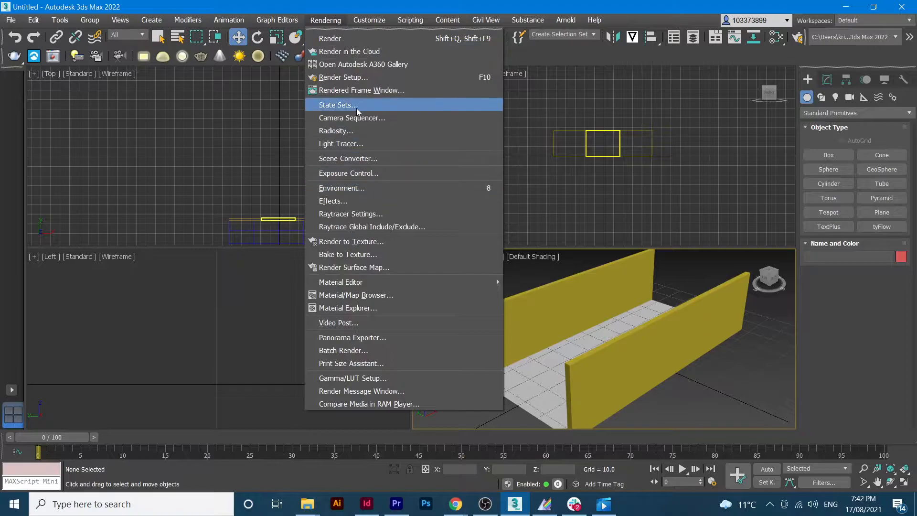
pyautogui.moveTo(351, 118)
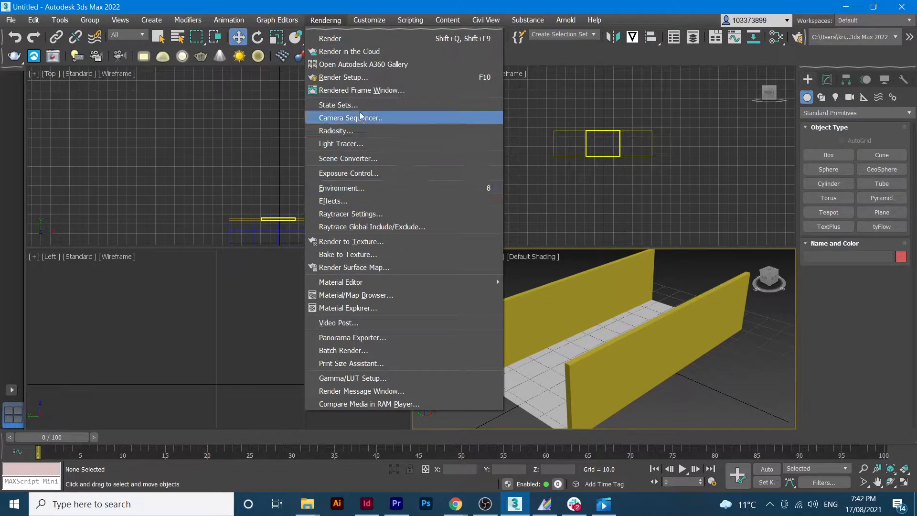
pyautogui.click(343, 76)
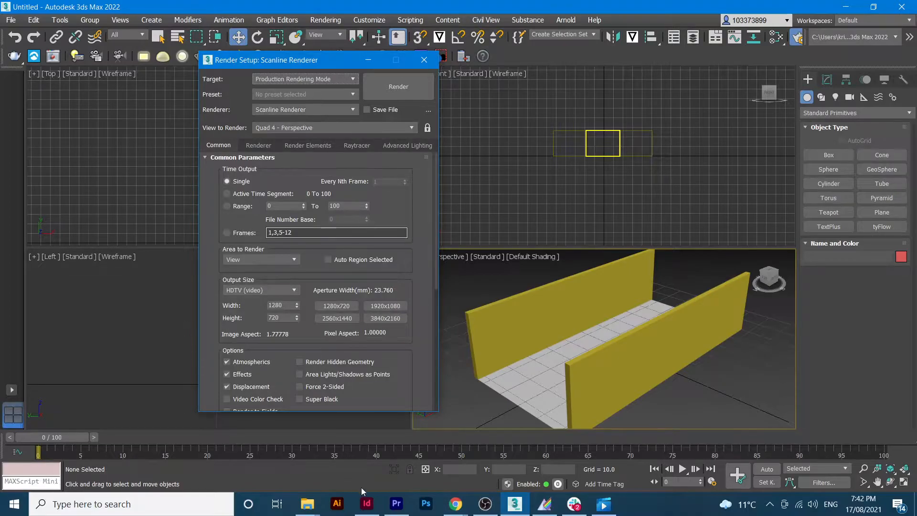
pyautogui.click(424, 60)
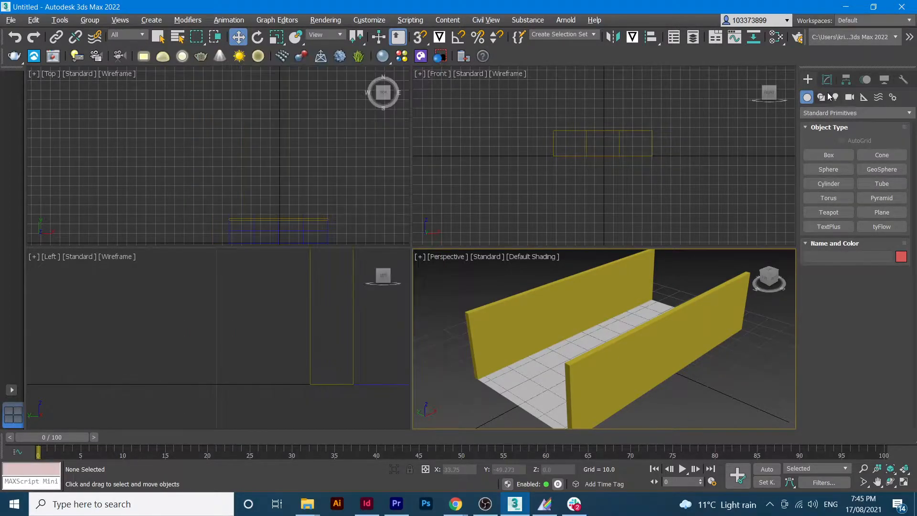
pyautogui.moveTo(778, 37)
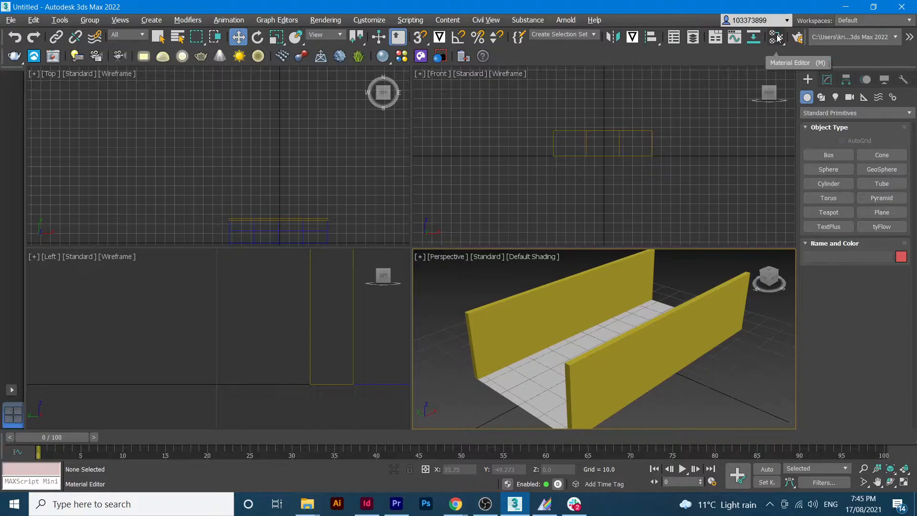
# - Open the material editor and add a Standard (Legacy) material node, Material #29
pyautogui.click(777, 37)
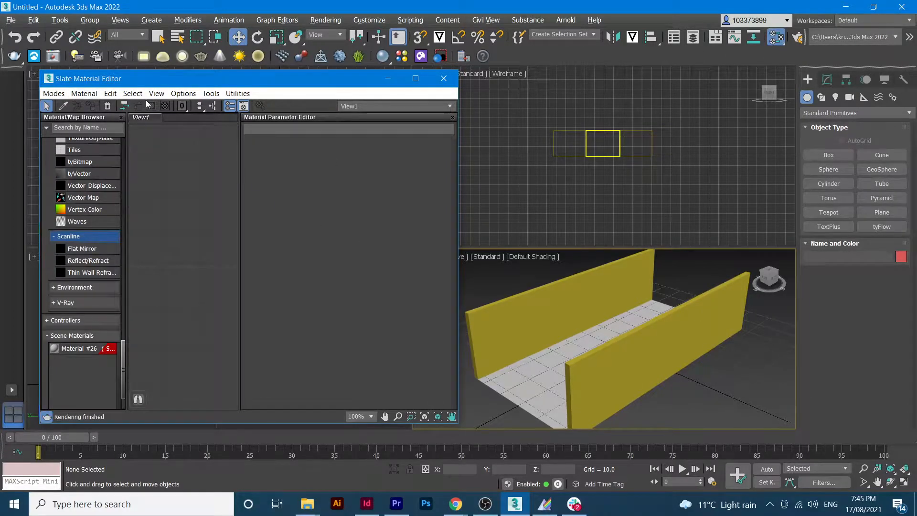
pyautogui.rightClick(175, 182)
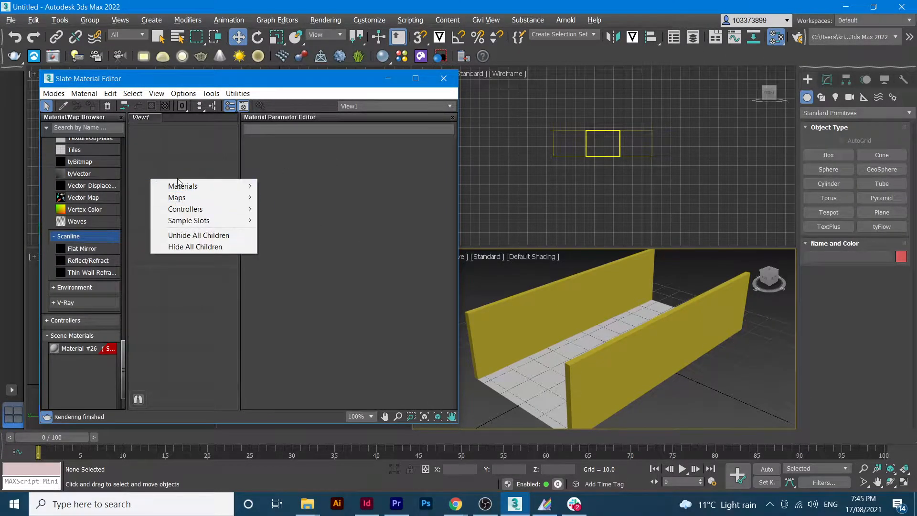
pyautogui.moveTo(185, 209)
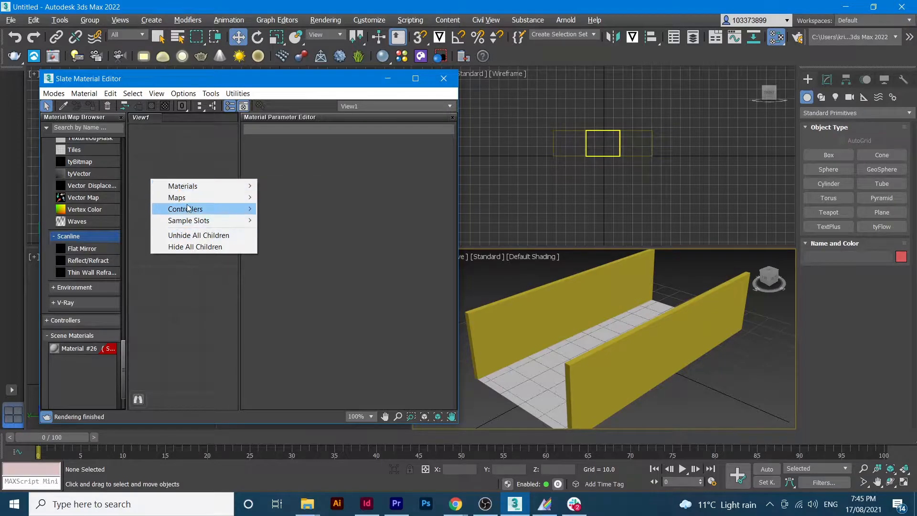
pyautogui.moveTo(182, 186)
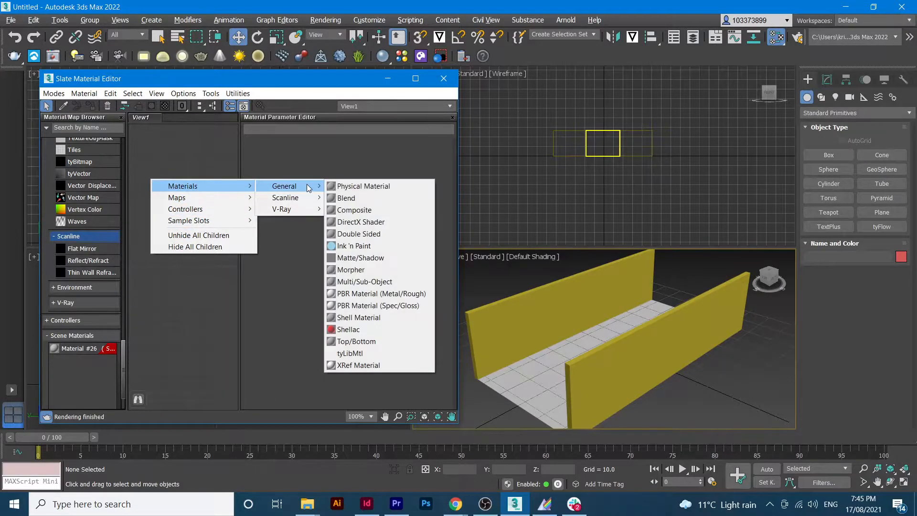
pyautogui.moveTo(286, 198)
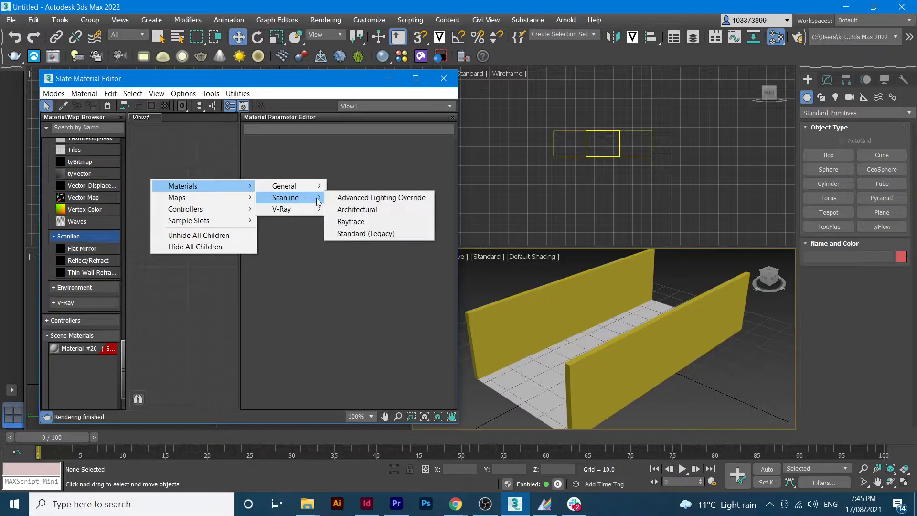
pyautogui.click(365, 234)
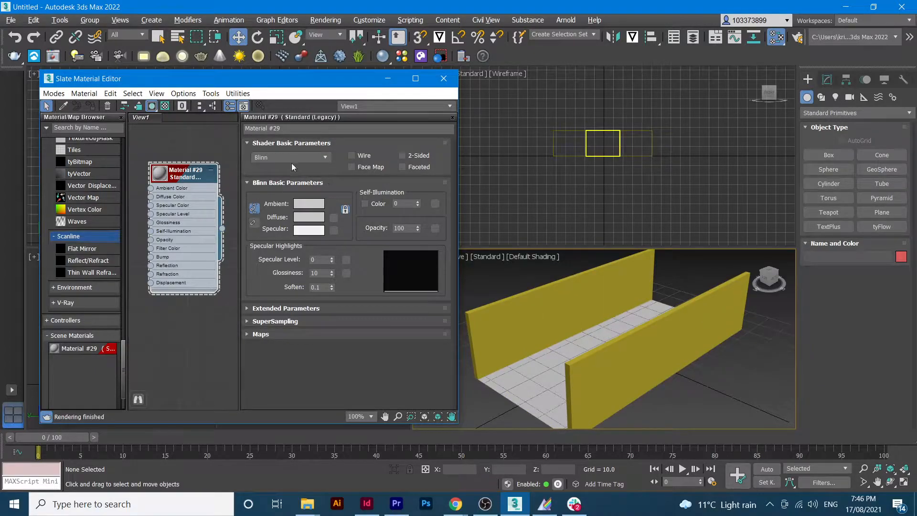
# - Load Road Graffiti.jpg as Material #29's Diffuse Color bitmap, giving the road stone paving
pyautogui.click(260, 334)
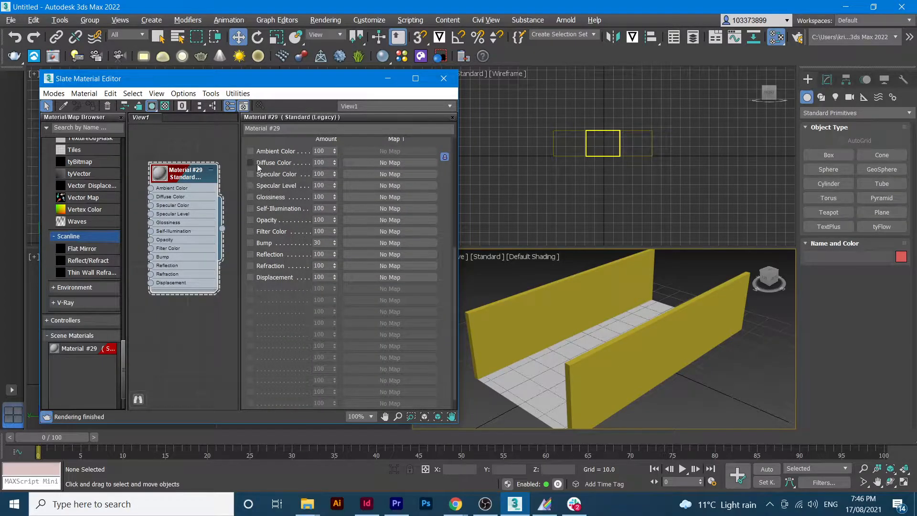
pyautogui.click(250, 162)
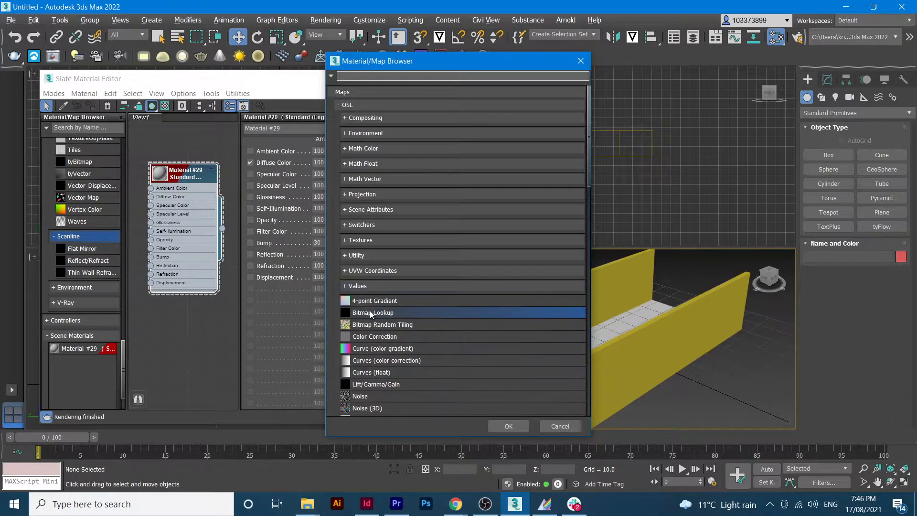
pyautogui.click(558, 426)
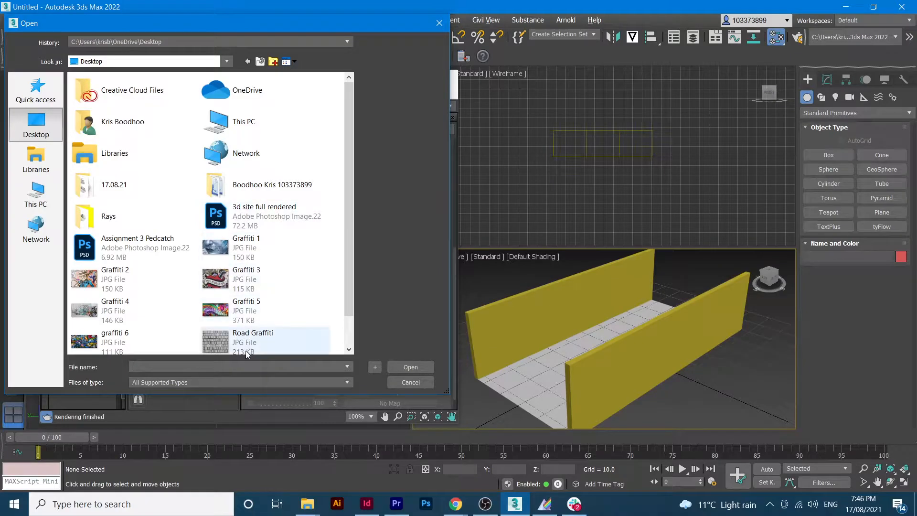
pyautogui.click(253, 339)
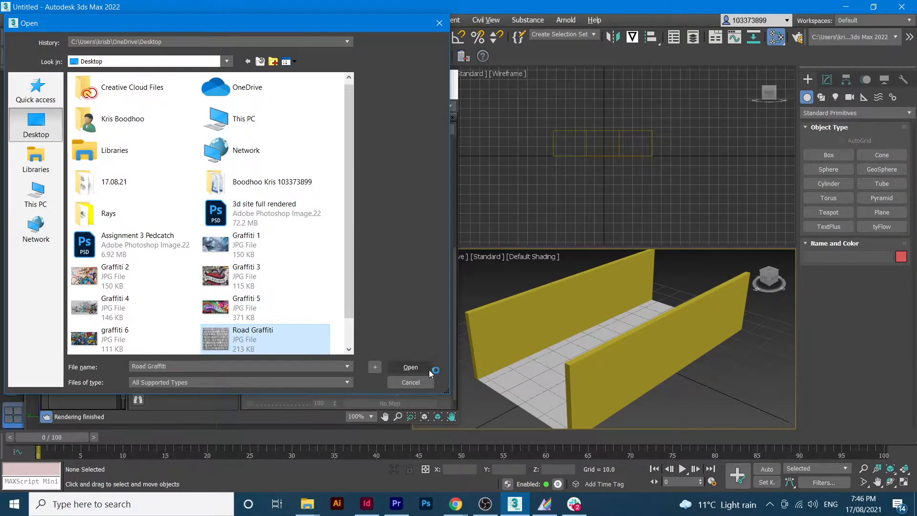
pyautogui.moveTo(406, 389)
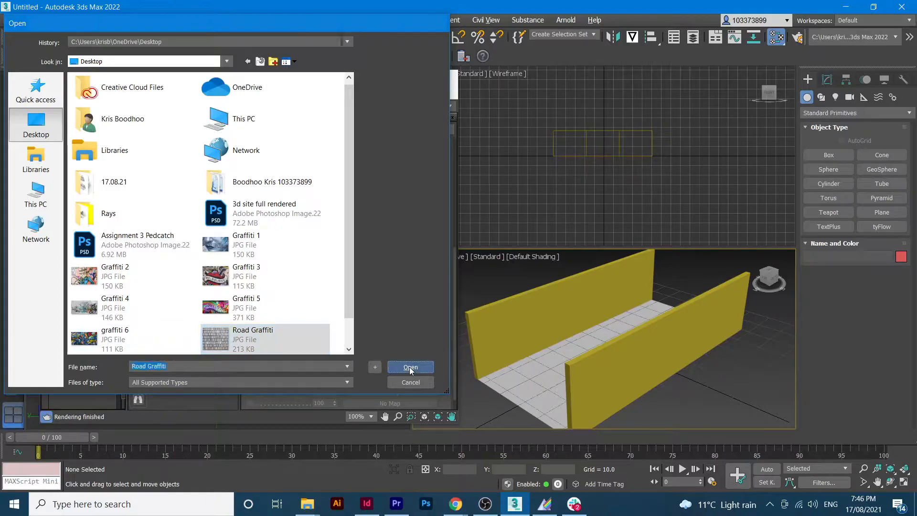
pyautogui.click(410, 367)
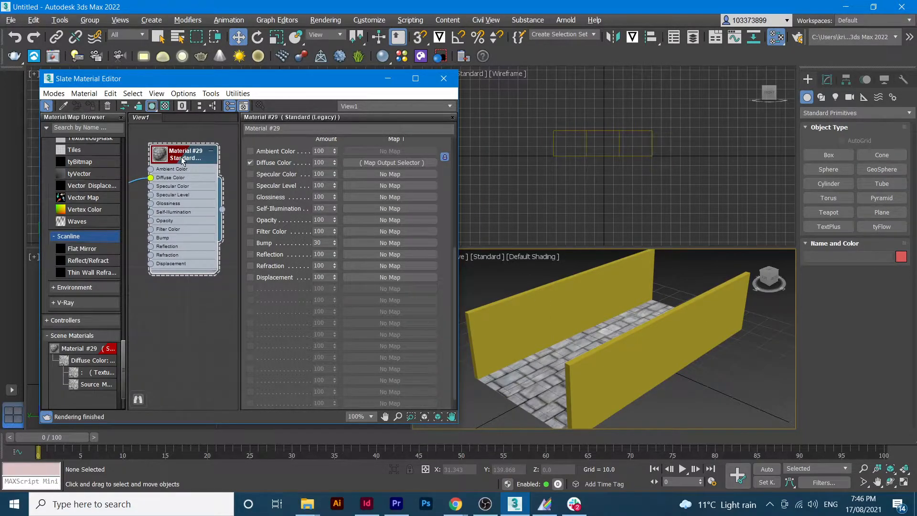
pyautogui.moveTo(184, 153)
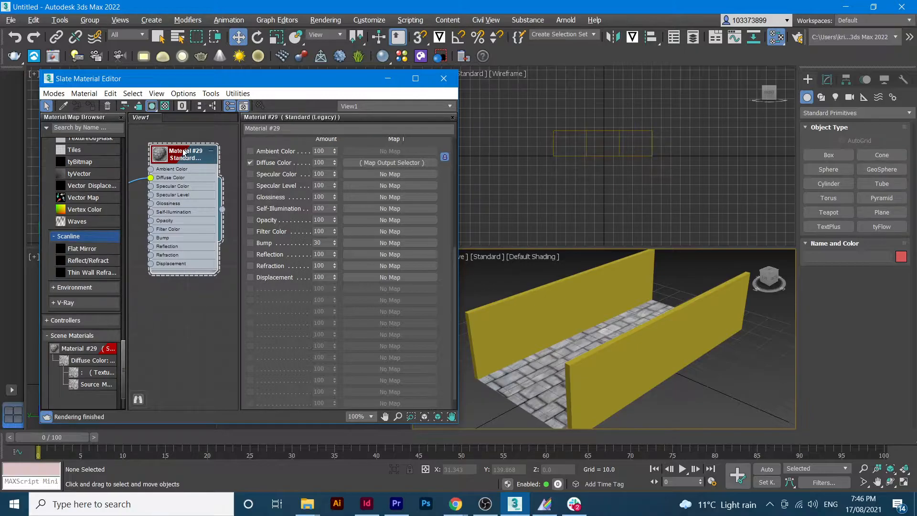
# - Add Material #30 with a blue graffiti face bitmap as Diffuse Color on the first left wall
pyautogui.moveTo(175, 152); pyautogui.dragTo(176, 135)
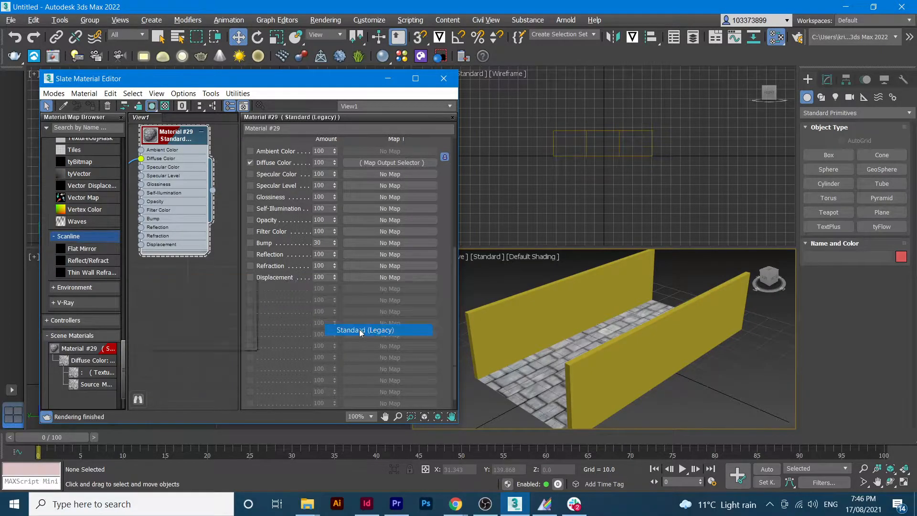
pyautogui.click(365, 330)
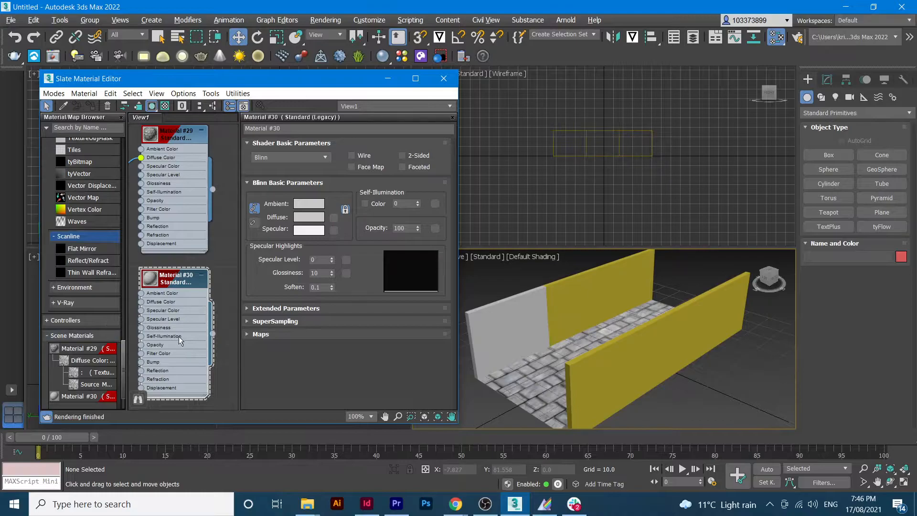
pyautogui.moveTo(162, 303)
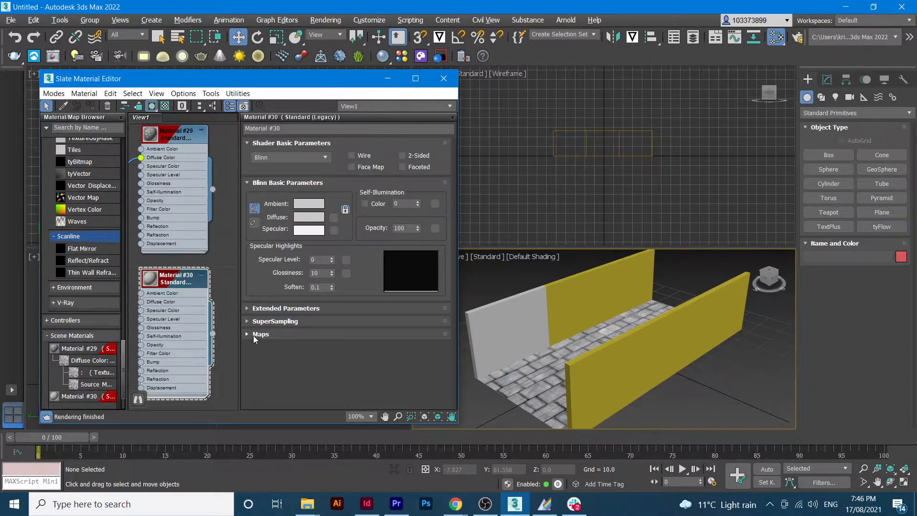
pyautogui.click(260, 333)
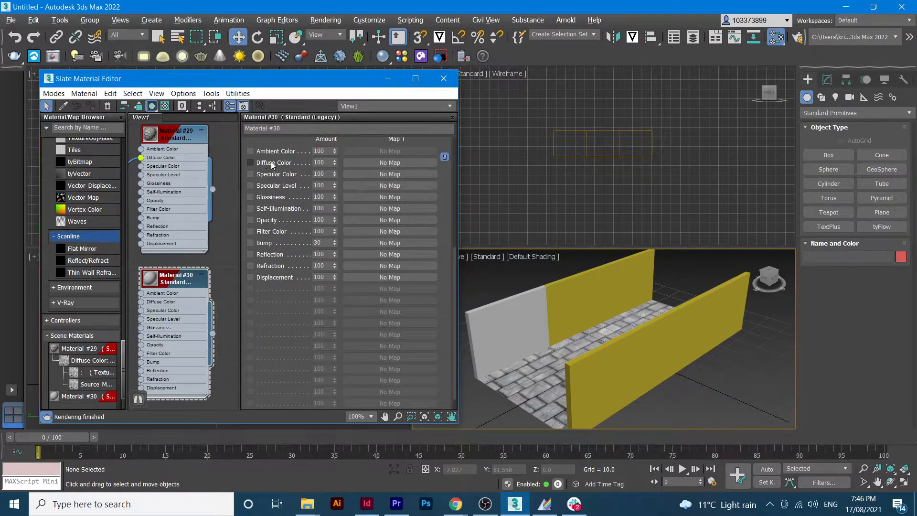
pyautogui.click(390, 161)
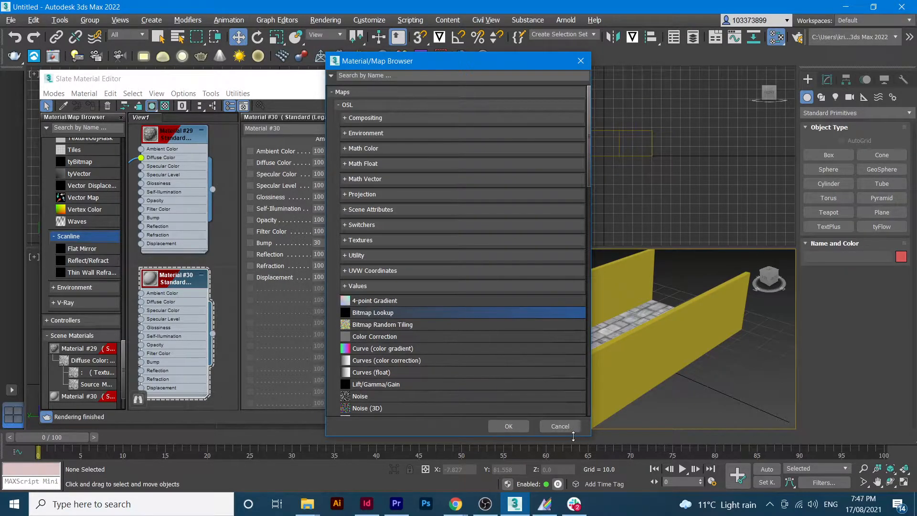
pyautogui.click(507, 424)
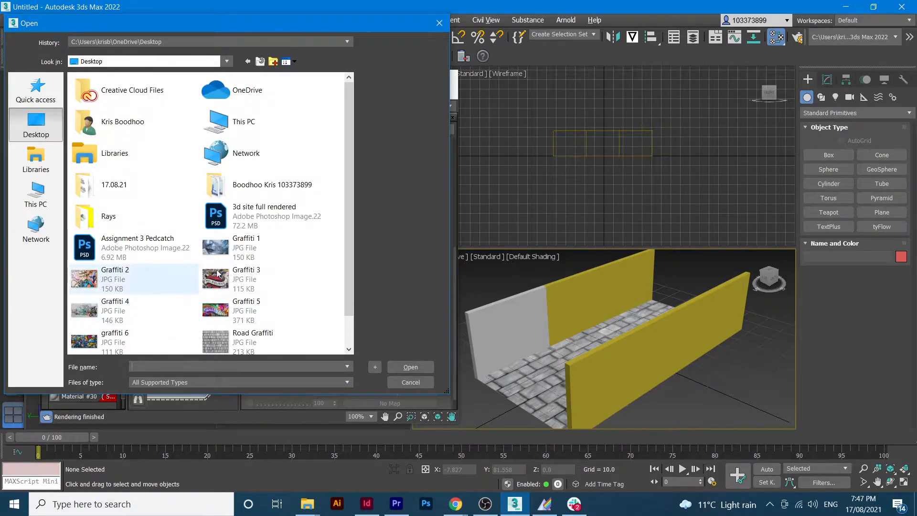
pyautogui.click(246, 247)
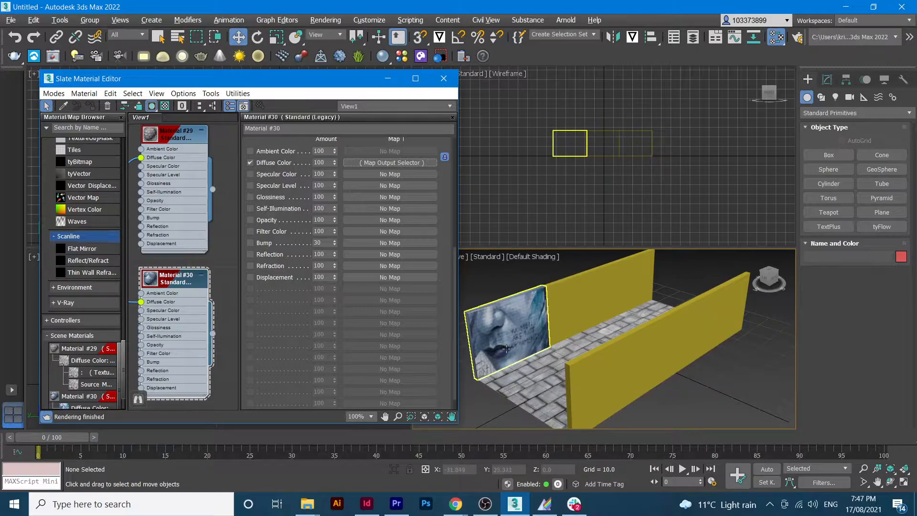
pyautogui.moveTo(513, 326)
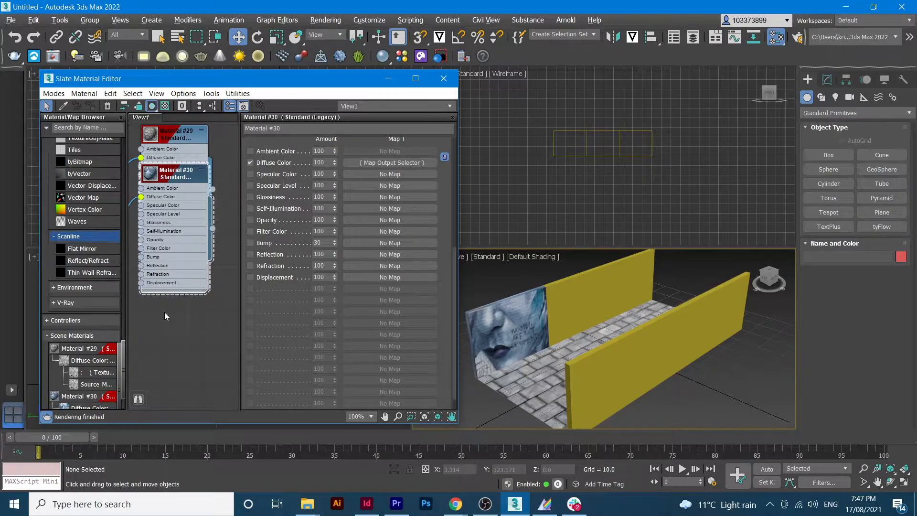
# - Add Material #31 with a colourful graffiti figure bitmap for the second left wall segment
pyautogui.rightClick(166, 316)
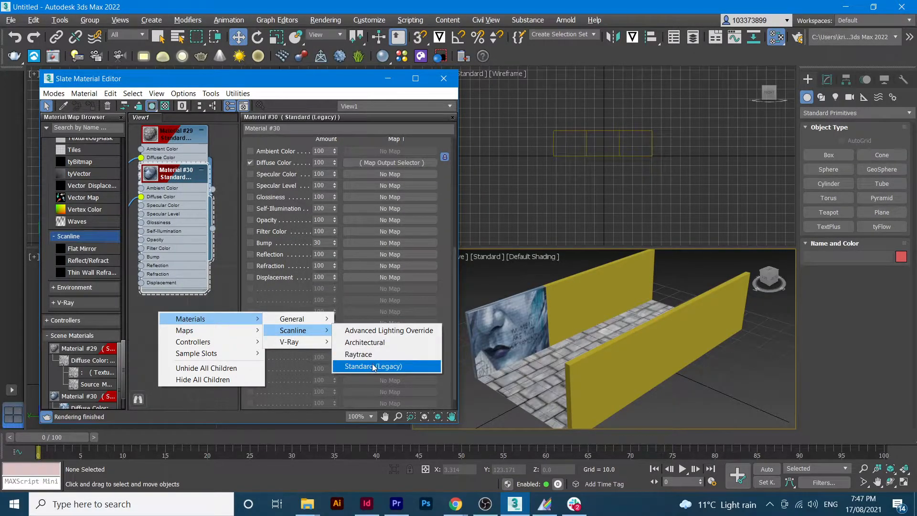
pyautogui.click(372, 366)
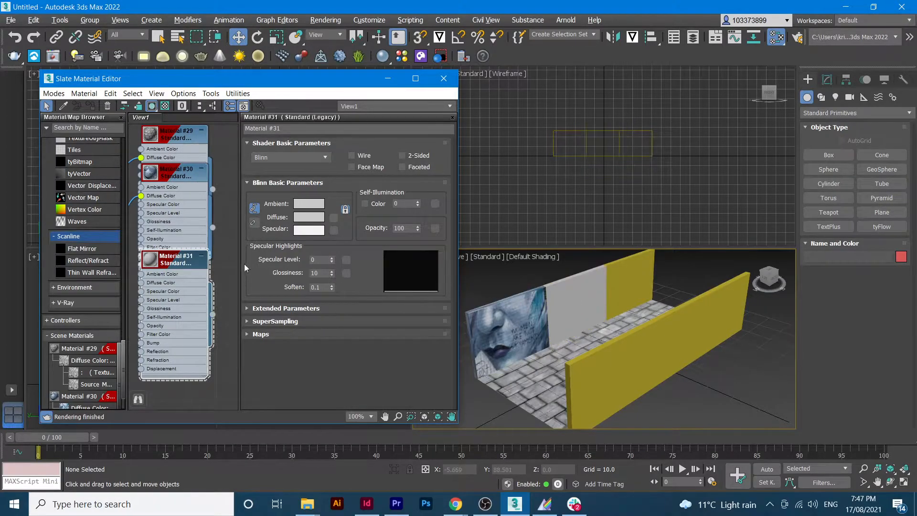
pyautogui.click(261, 333)
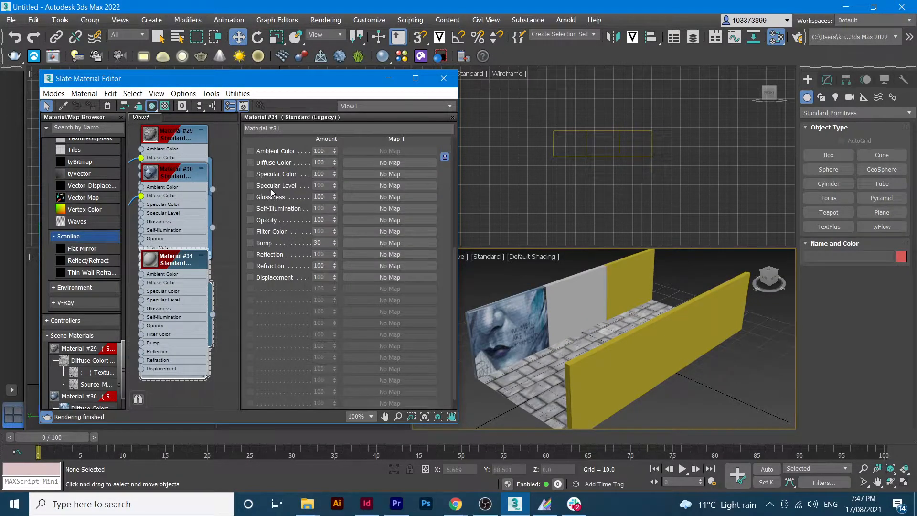
pyautogui.moveTo(389, 162)
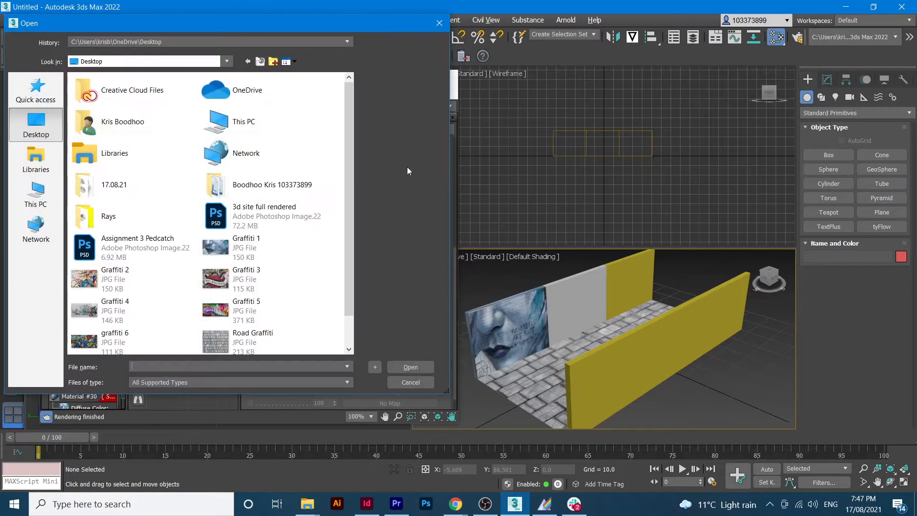
pyautogui.click(114, 279)
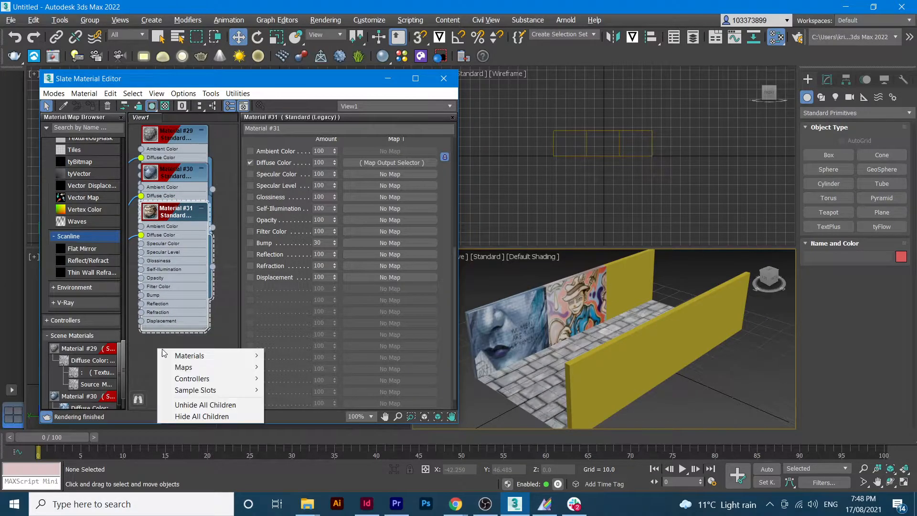
# - Create Material #32 and load Graffiti 3 as its Diffuse Color bitmap
pyautogui.click(189, 355)
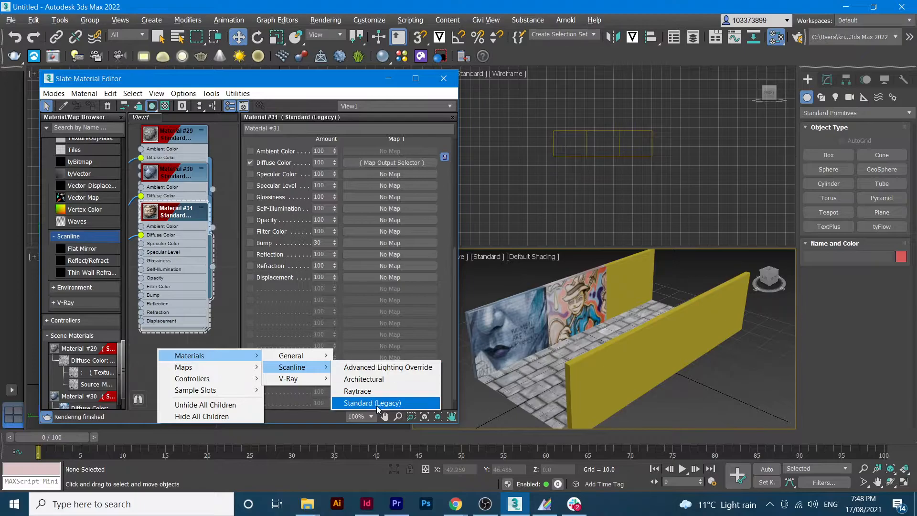
pyautogui.click(372, 403)
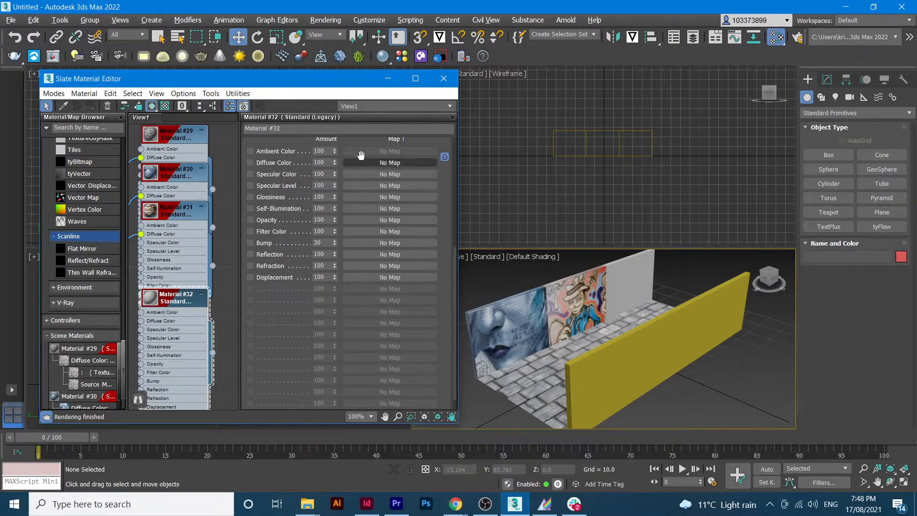
pyautogui.moveTo(390, 163)
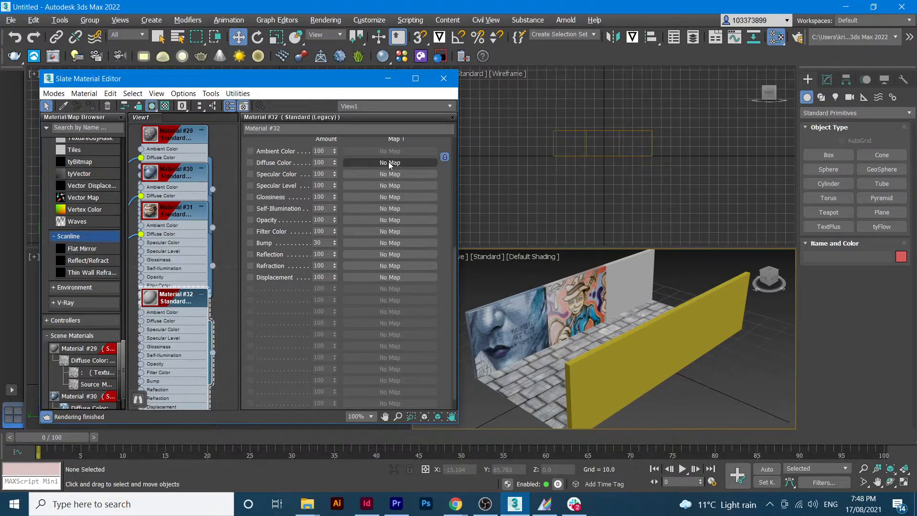
pyautogui.click(390, 162)
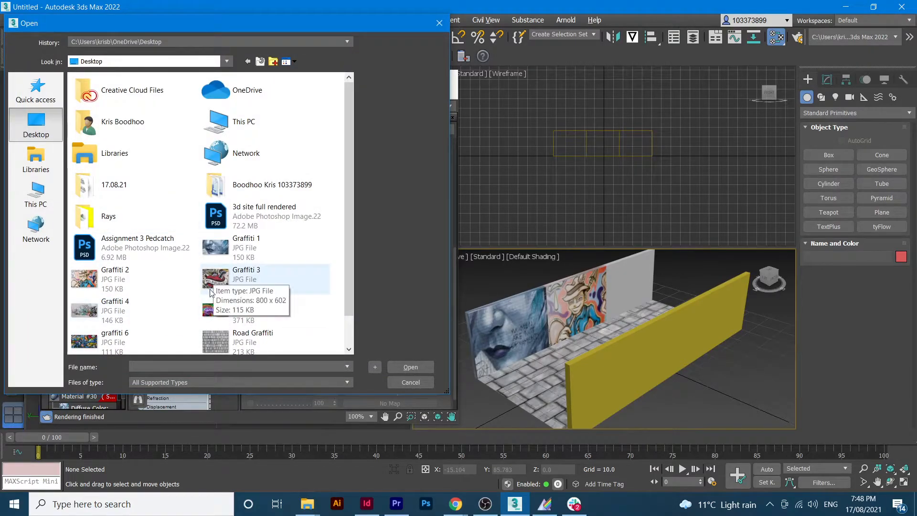
pyautogui.click(246, 269)
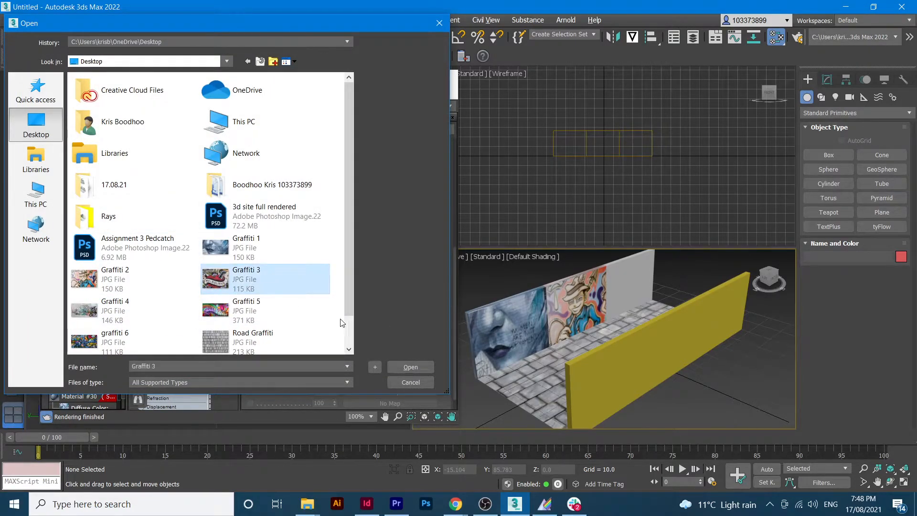
pyautogui.click(410, 367)
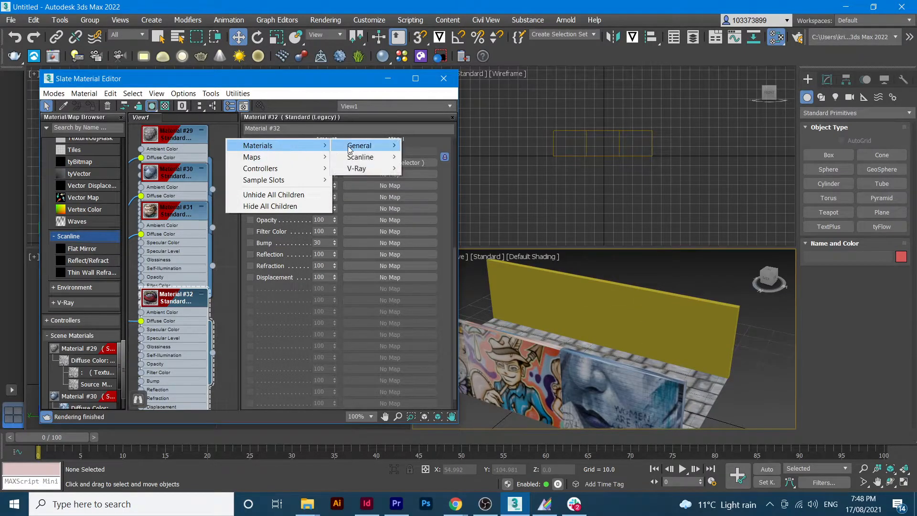
pyautogui.moveTo(360, 157)
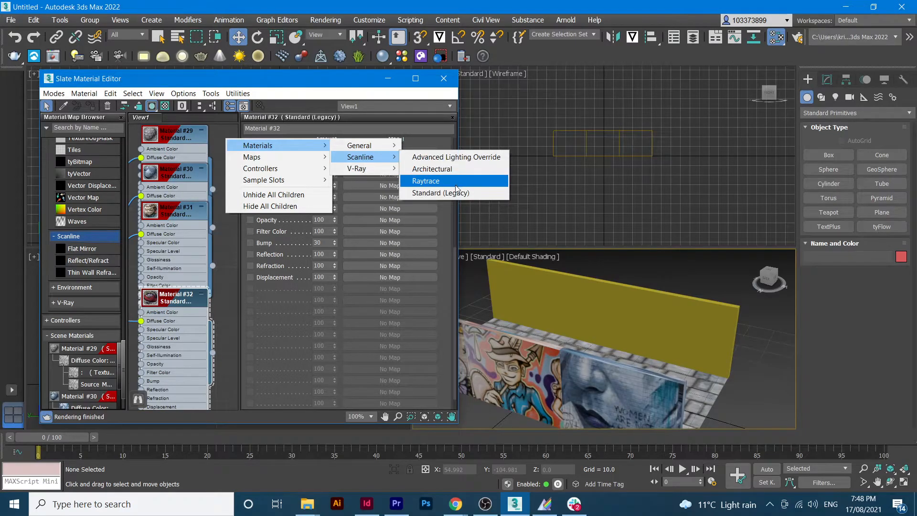
pyautogui.moveTo(440, 192)
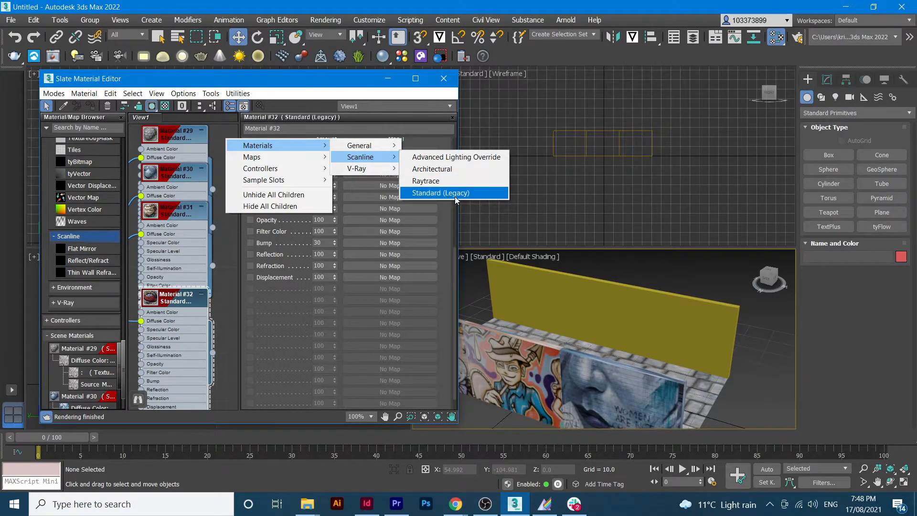
# - Create Material #33 with Graffiti 4 as diffuse bitmap for the first back-wall segment
pyautogui.click(441, 193)
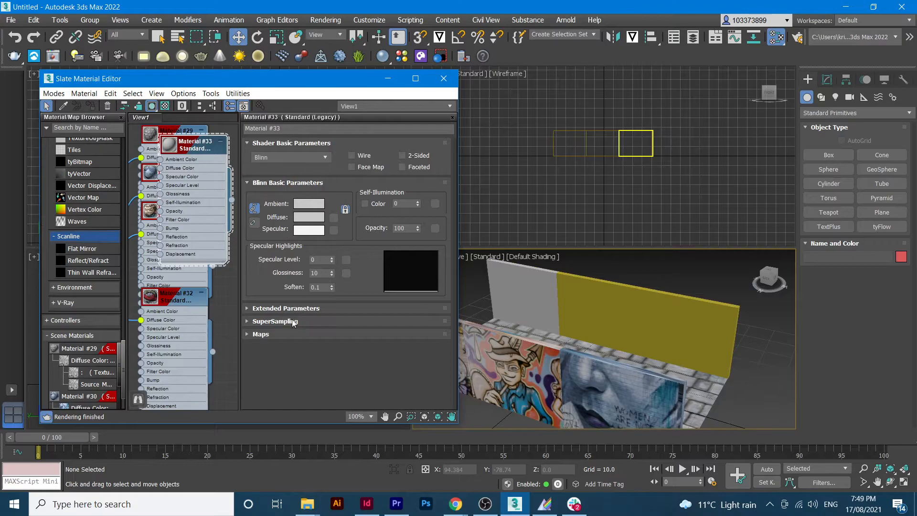
pyautogui.click(260, 334)
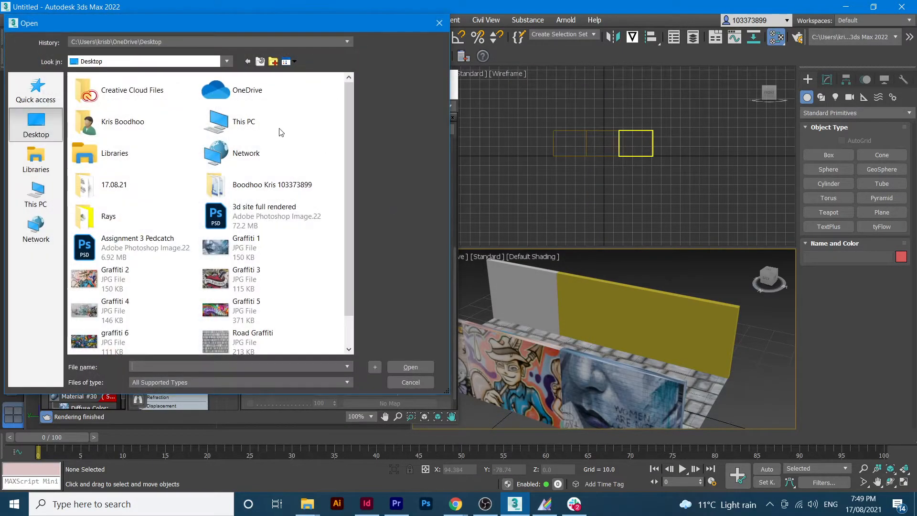
pyautogui.click(246, 279)
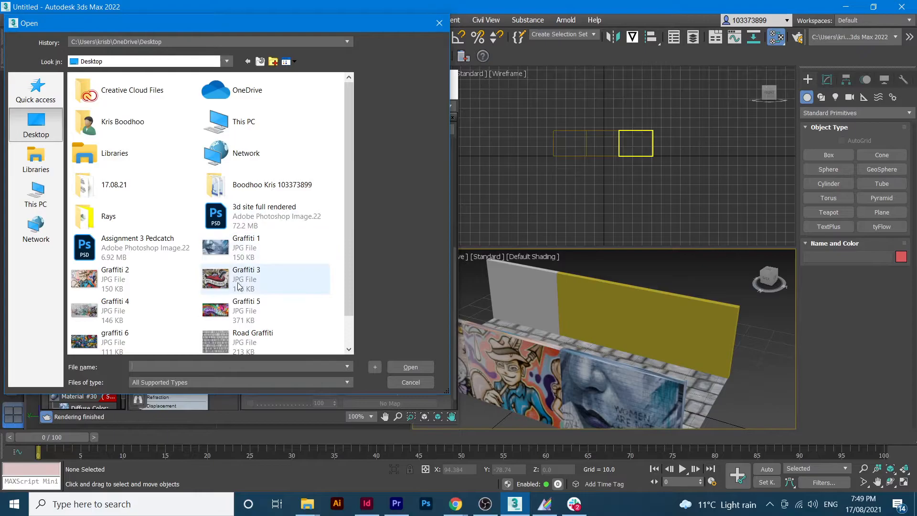
pyautogui.click(115, 309)
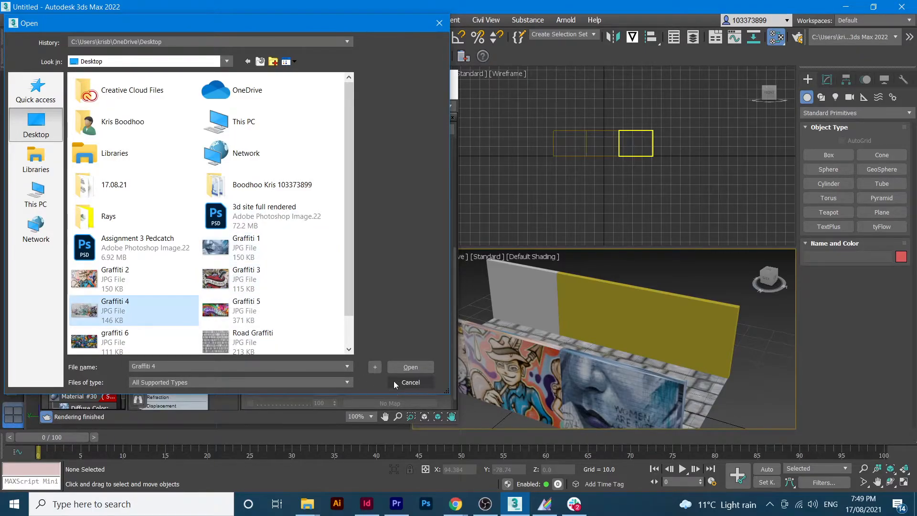
pyautogui.click(410, 367)
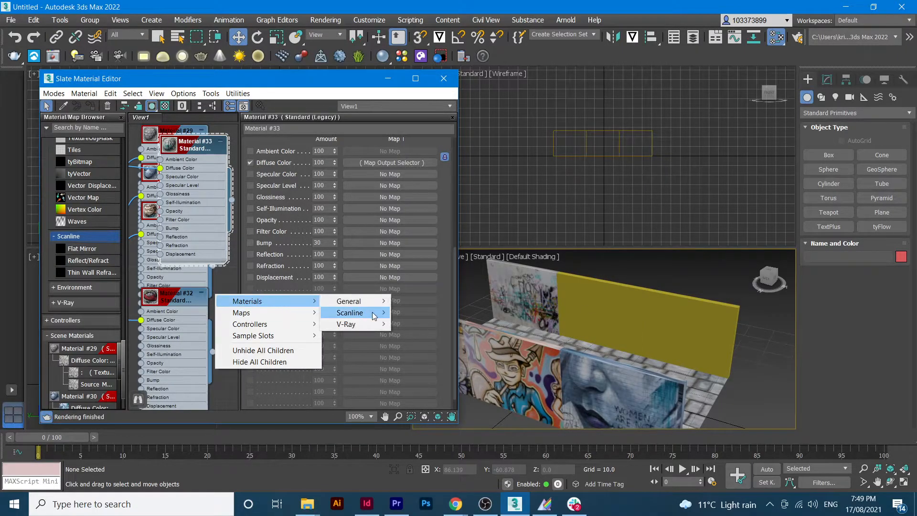
pyautogui.moveTo(349, 312)
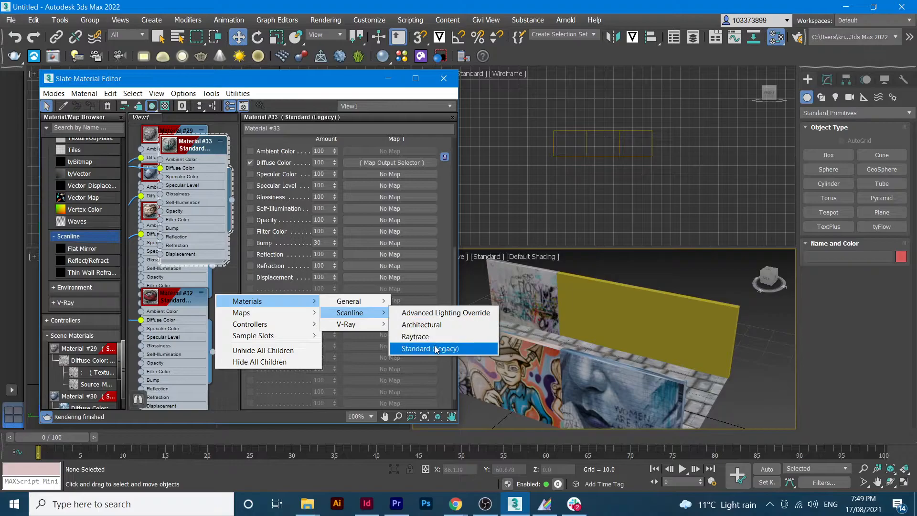
# - Create Material #34 with Graffiti 5 as diffuse bitmap for the middle back-wall segment
pyautogui.click(430, 349)
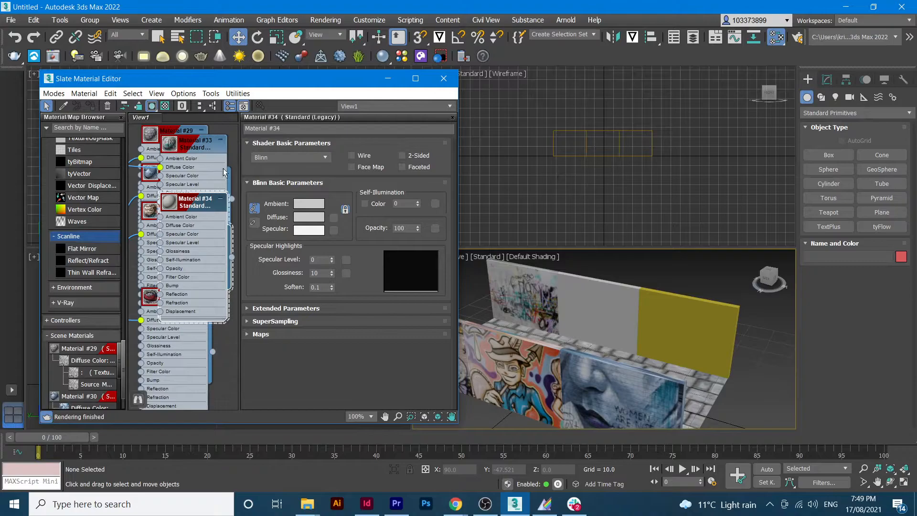
pyautogui.moveTo(233, 143)
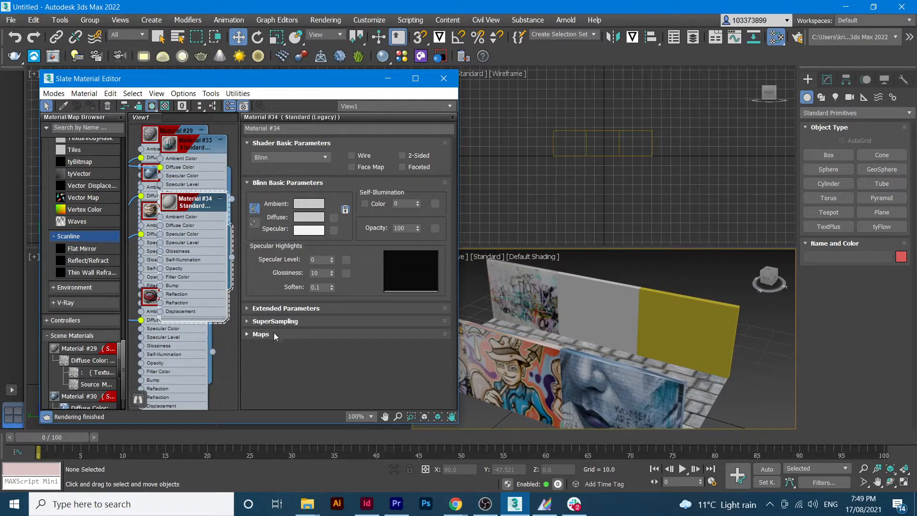
pyautogui.click(261, 334)
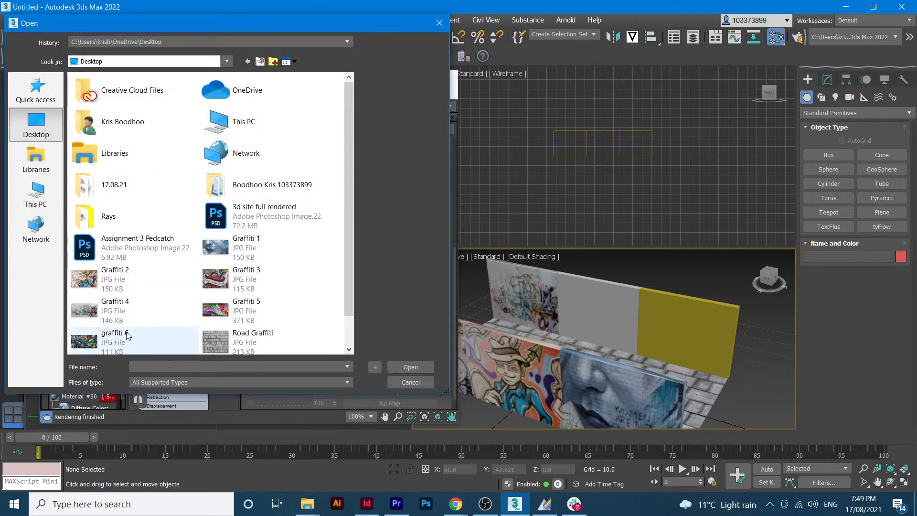
pyautogui.click(246, 302)
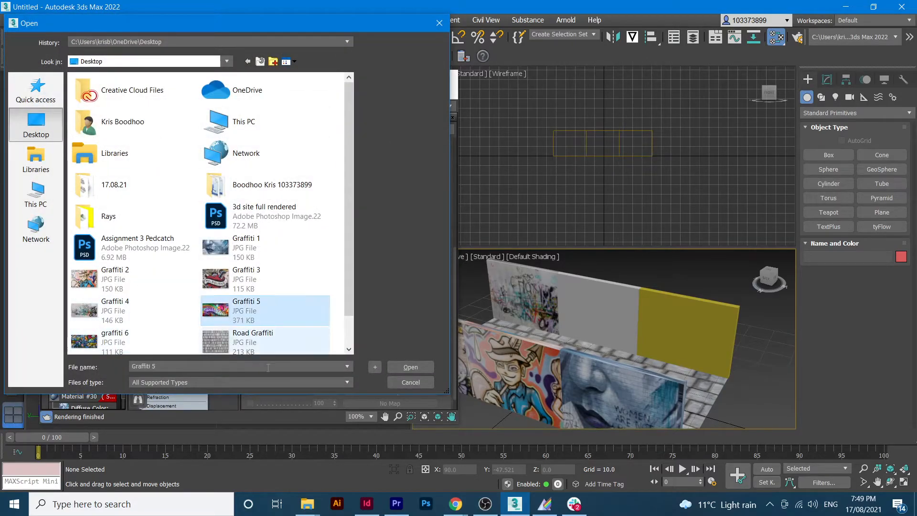
pyautogui.click(410, 366)
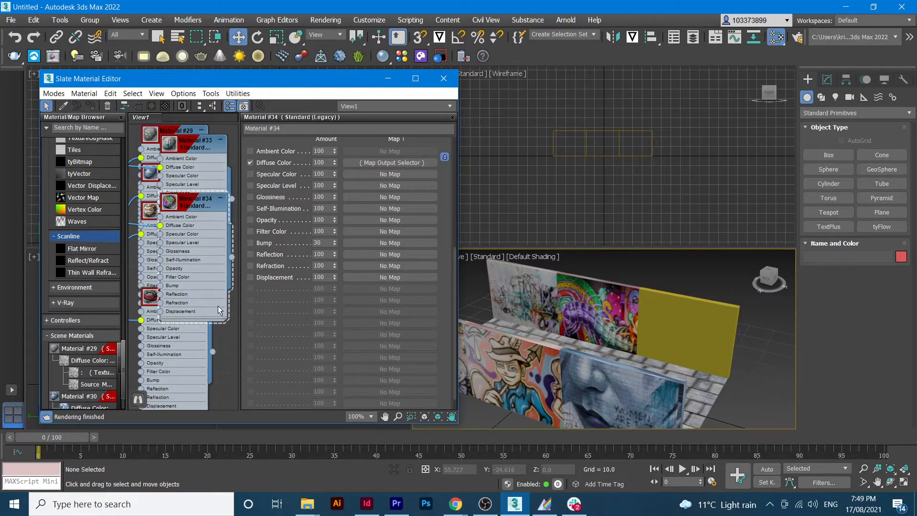
# - Create Material #35 with graffiti 6 as diffuse bitmap for the last back-wall segment
pyautogui.rightClick(193, 202)
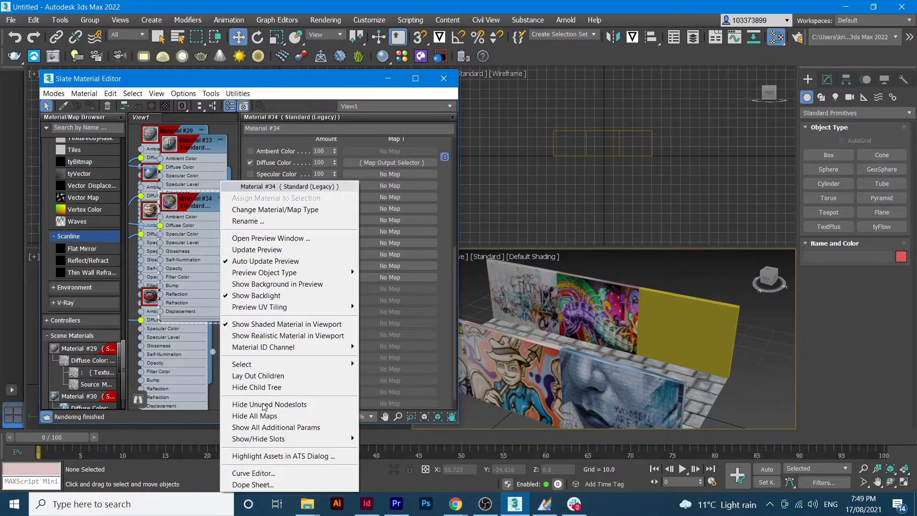
pyautogui.click(259, 439)
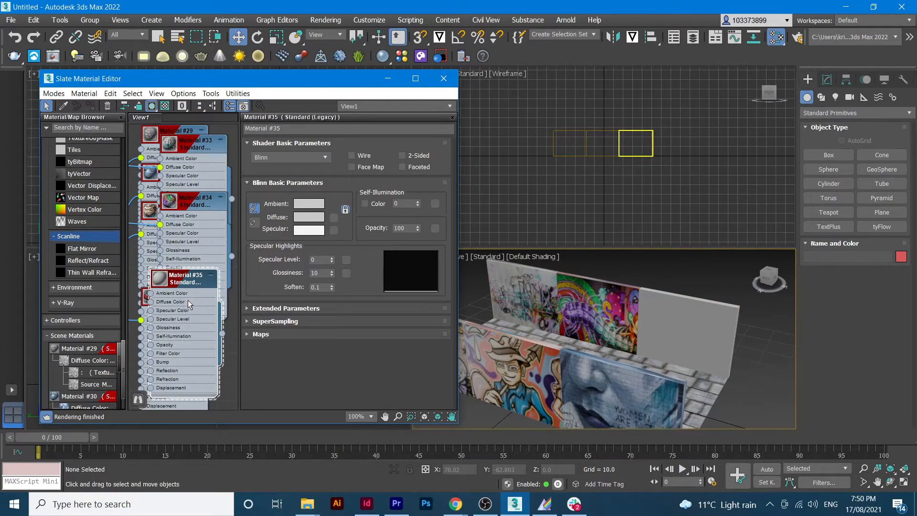
pyautogui.click(261, 334)
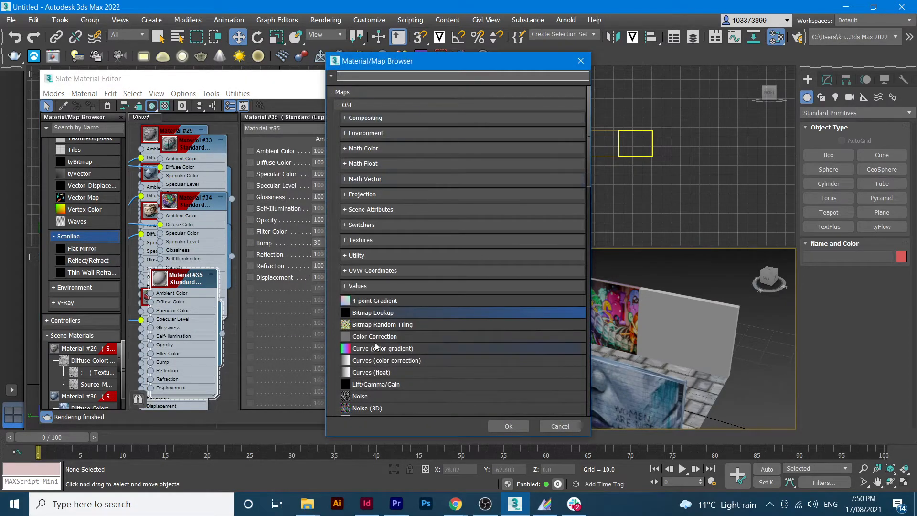
pyautogui.click(558, 425)
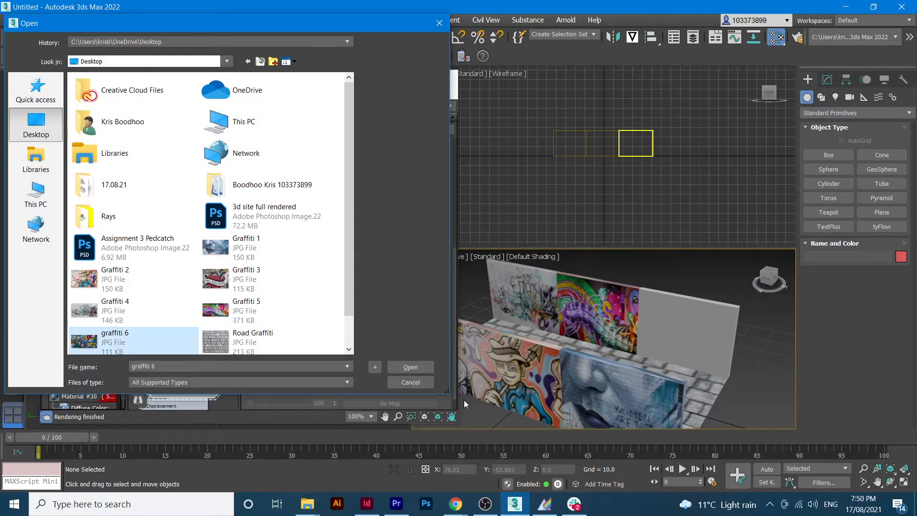
pyautogui.click(410, 366)
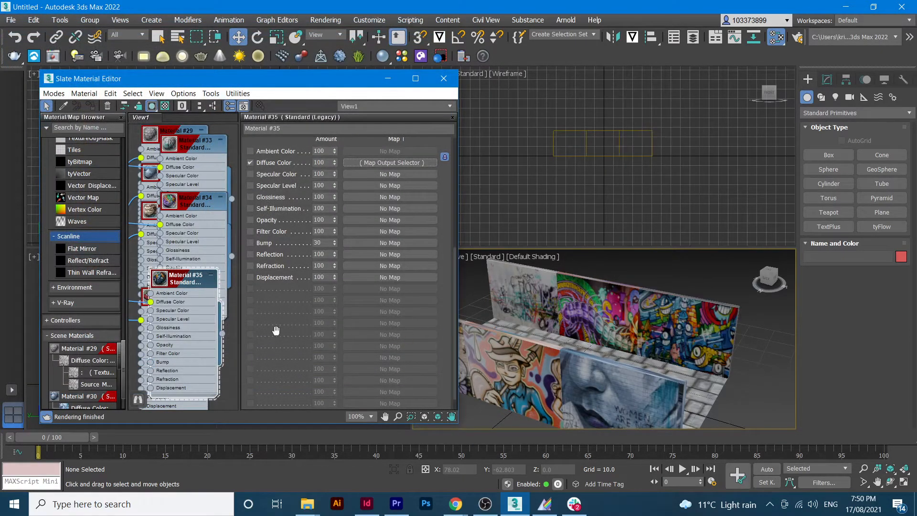
pyautogui.click(685, 327)
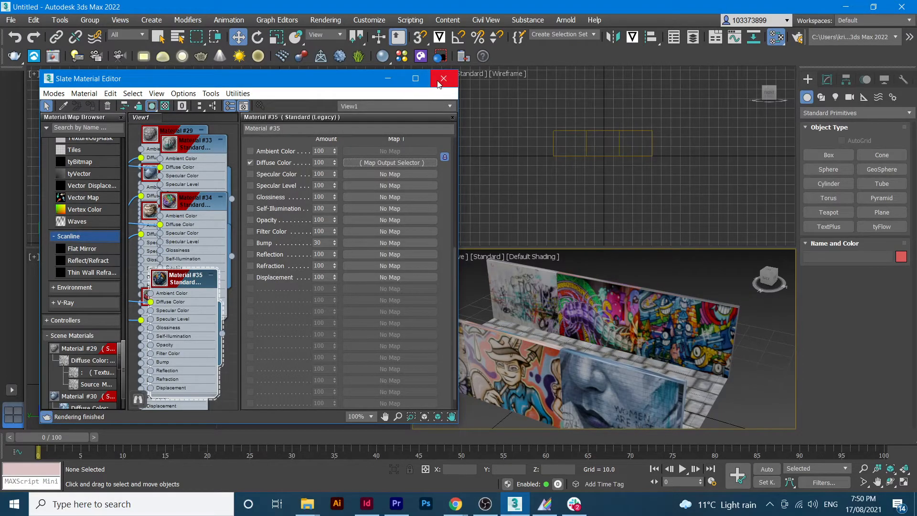
# - Close the Slate Material Editor to reveal the graffiti-covered alleyway in the viewport
pyautogui.click(442, 79)
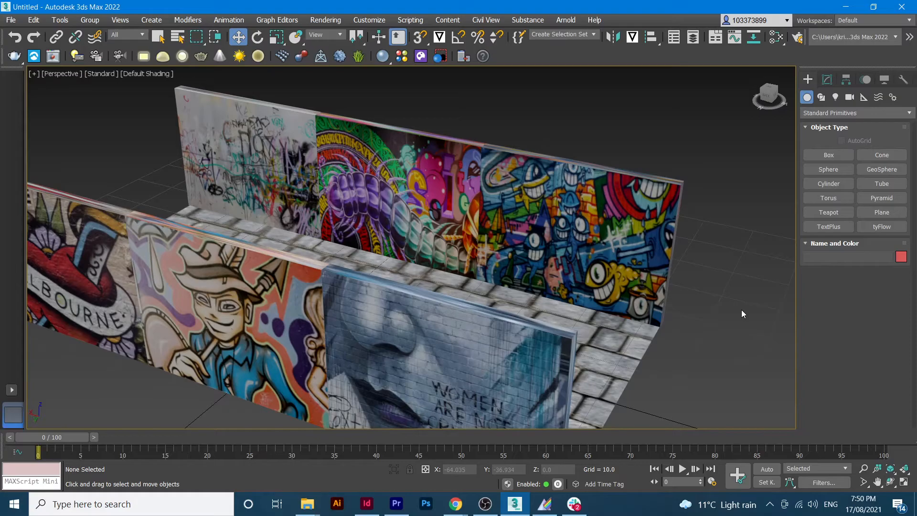
pyautogui.moveTo(744, 284)
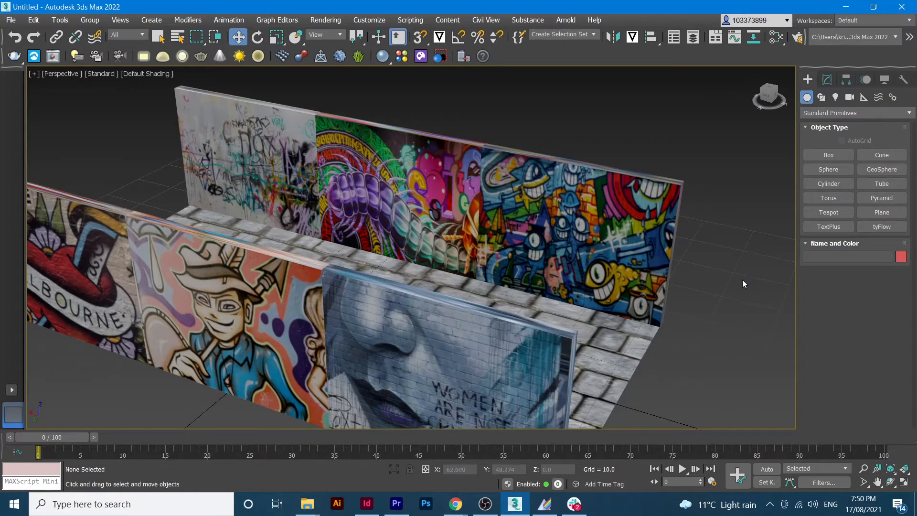